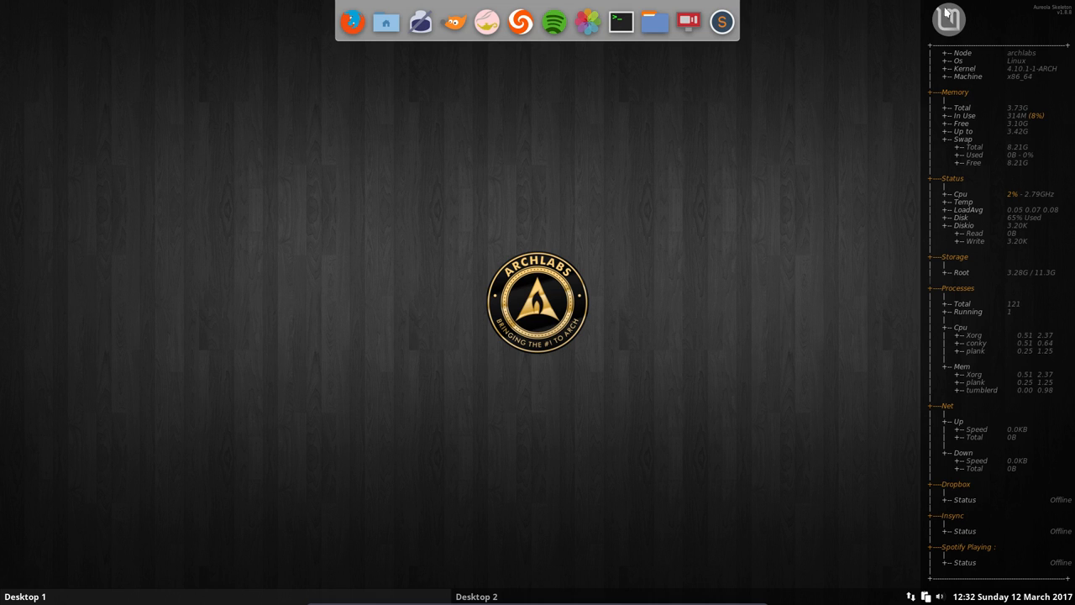
Open the Openbox root menu over the ArchLabs logo wallpaper, showing the Programming submenu.
right_click(537, 303)
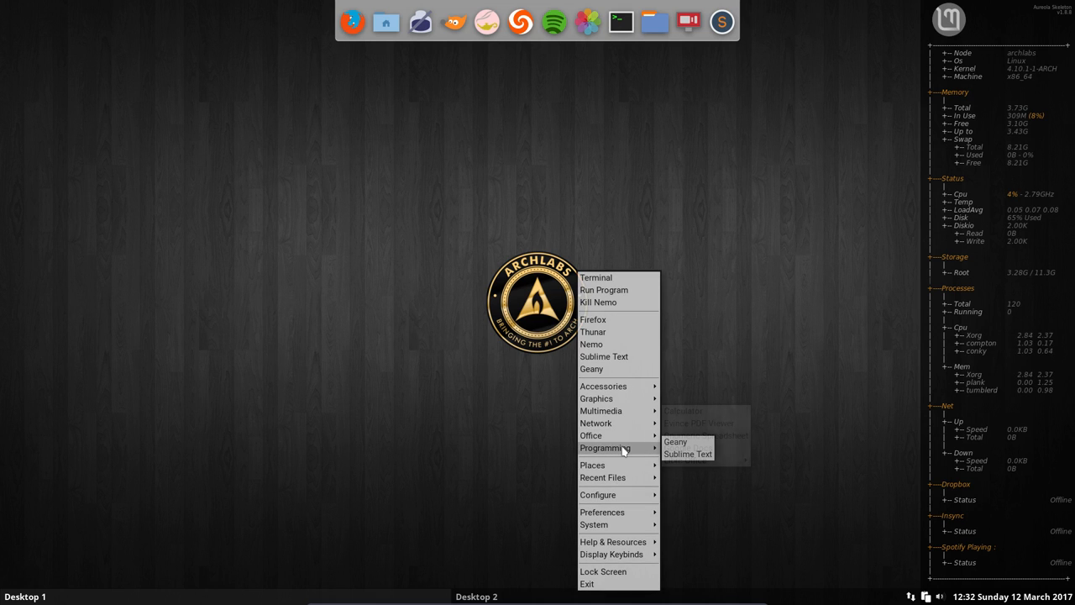
mouse_move(598, 494)
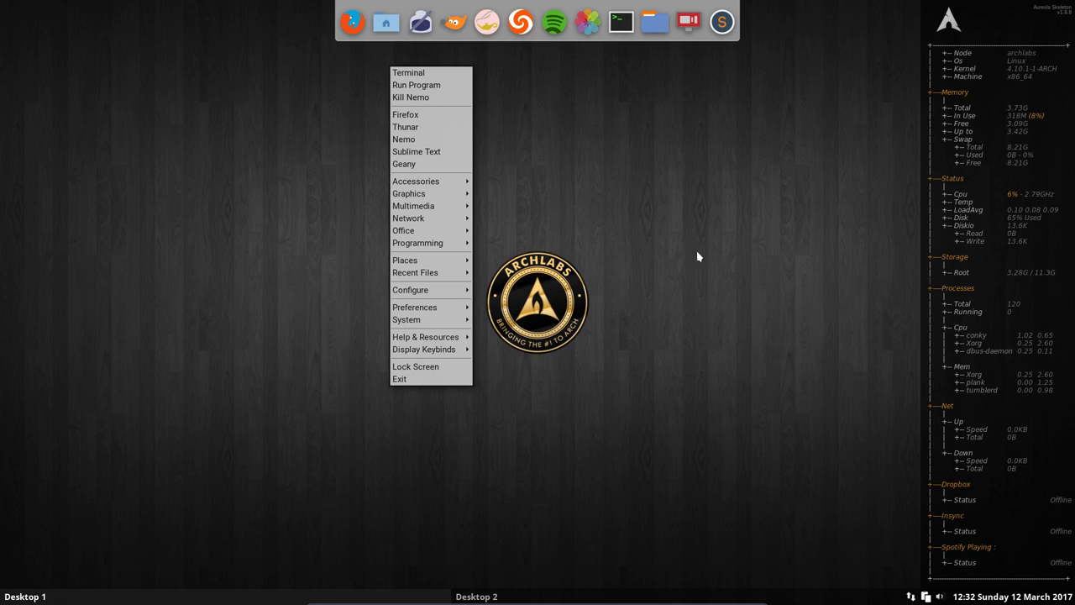
Dismiss the Openbox root menu, leaving the ArchLabs desktop clear.
left_click(578, 387)
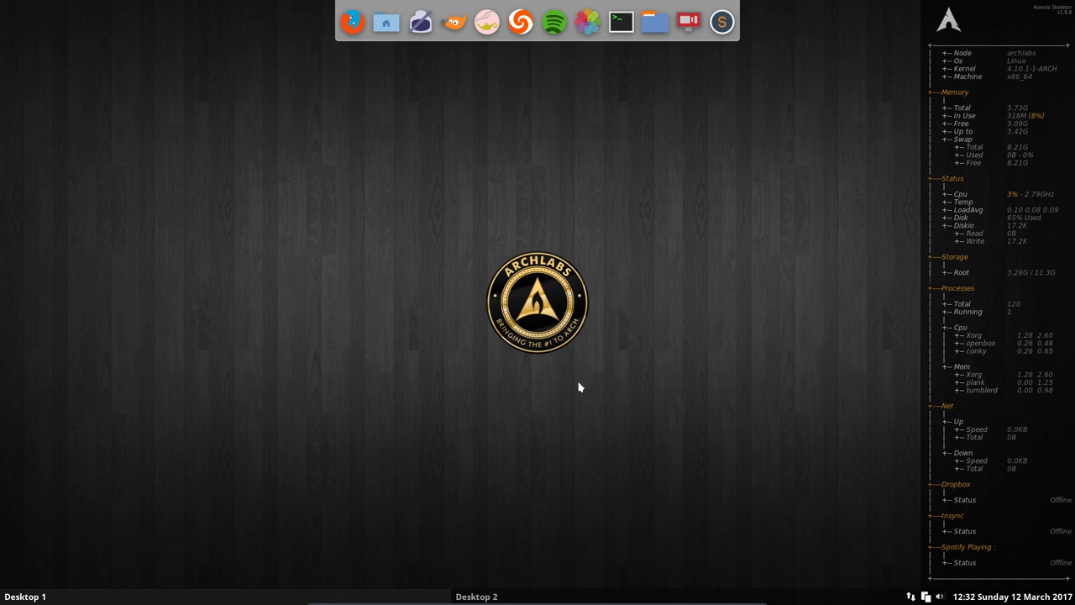
mouse_move(554, 311)
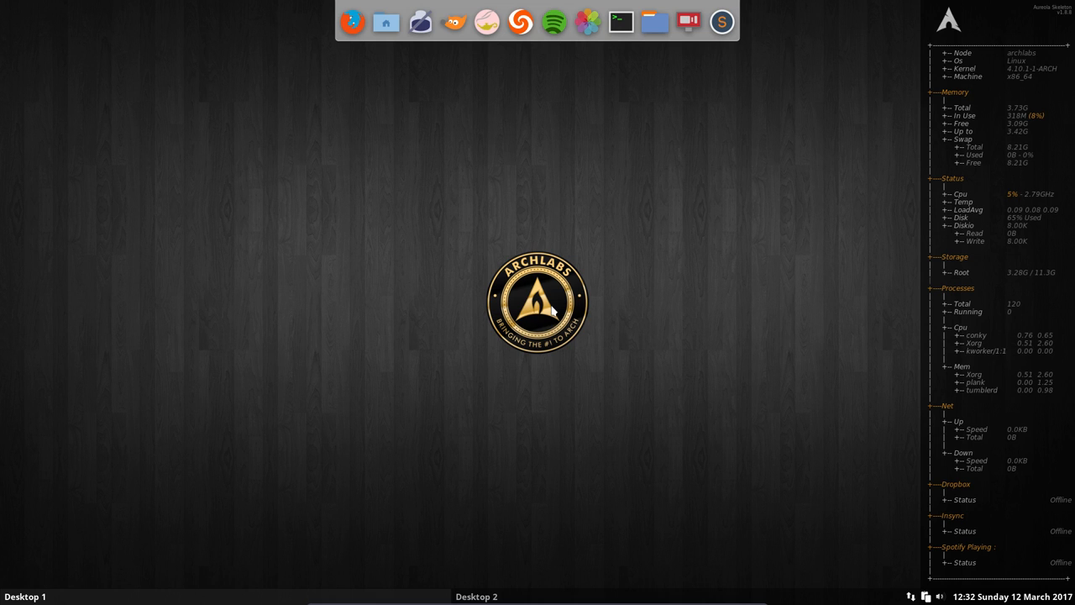
mouse_move(503, 413)
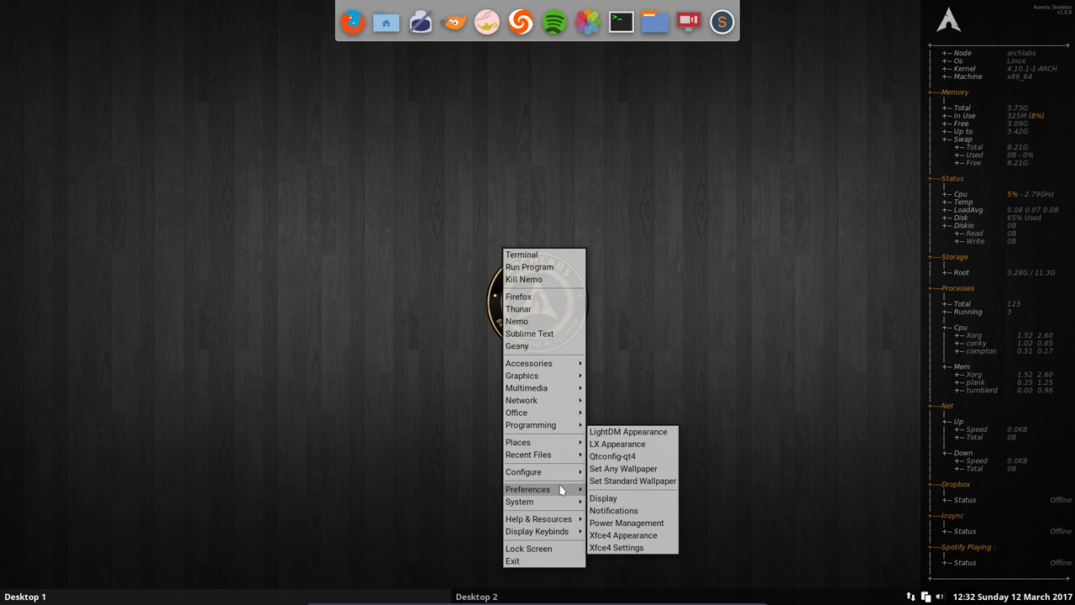
mouse_move(623, 468)
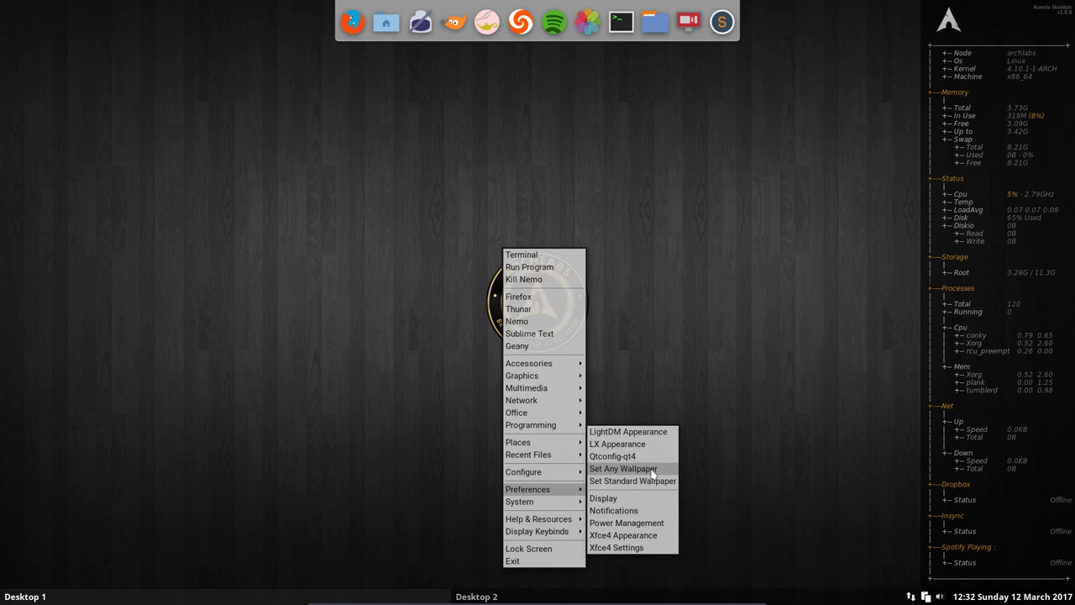
mouse_move(632, 481)
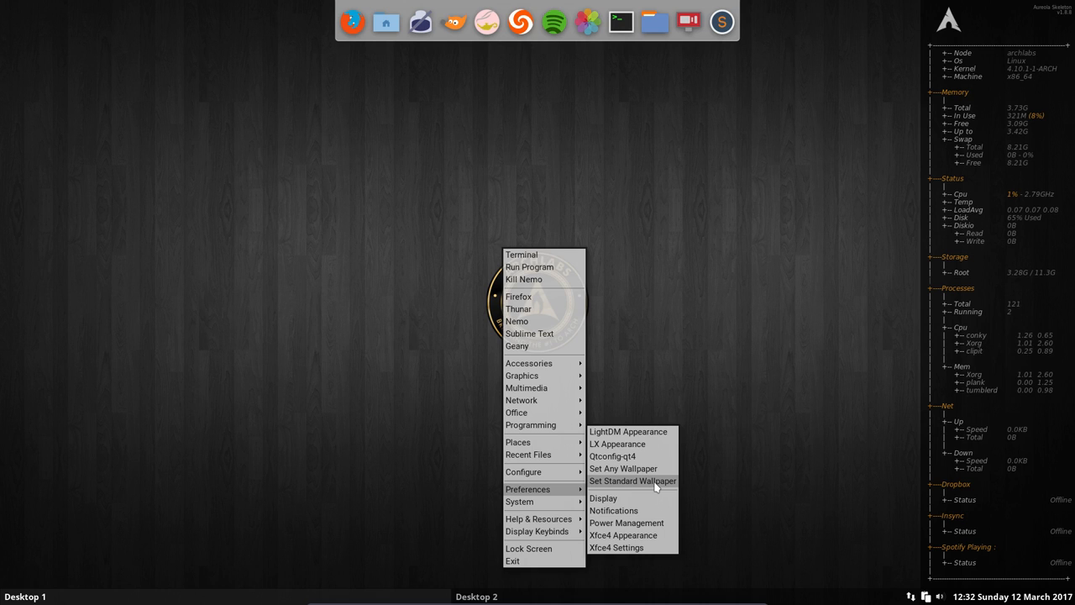
mouse_move(623, 468)
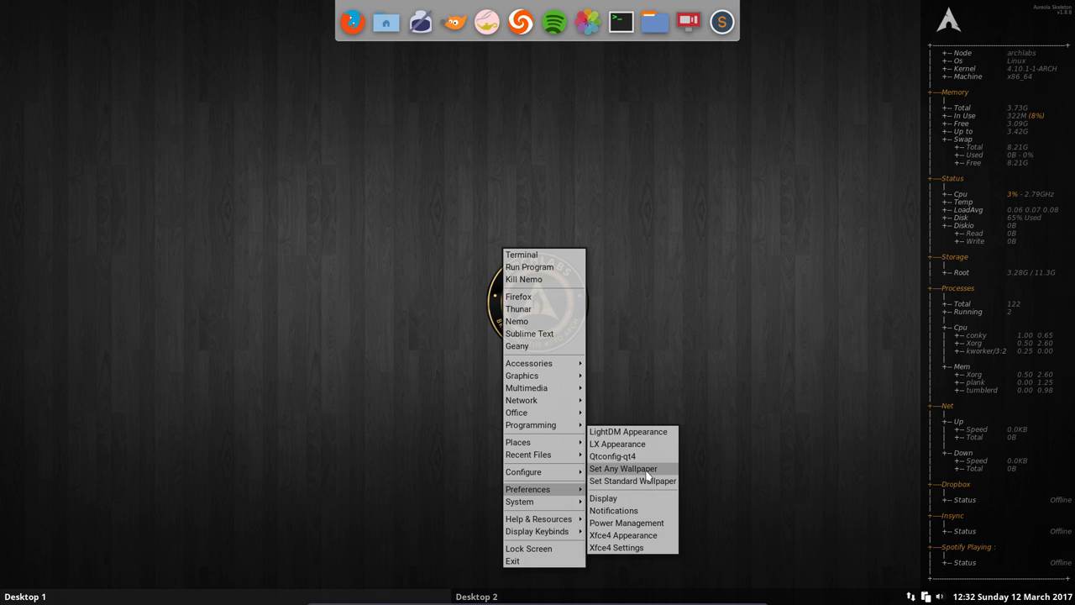
mouse_move(632, 481)
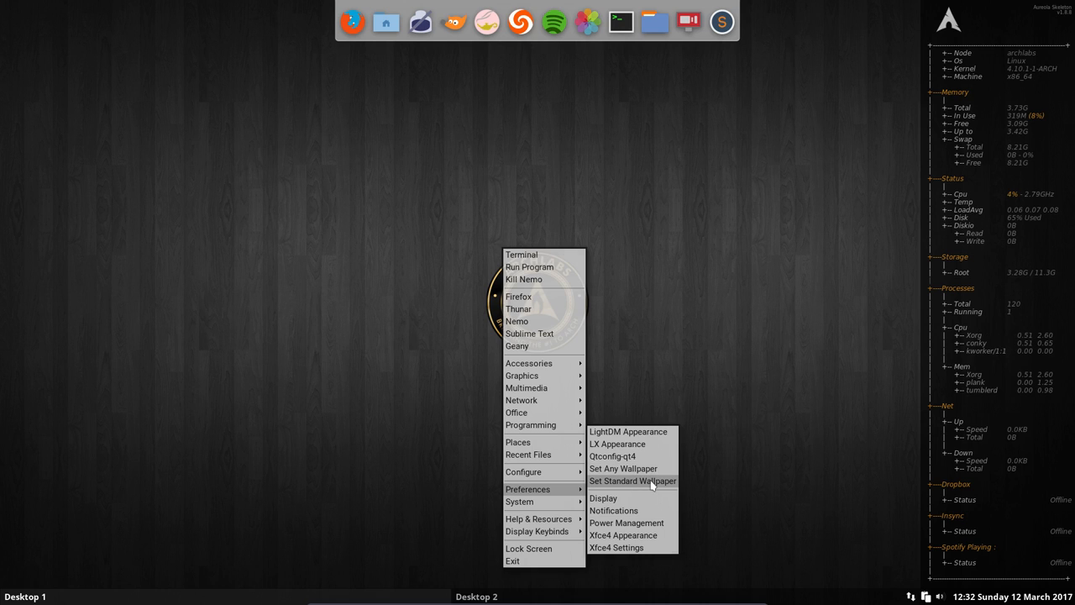
Apply the standard wood-plank wallpaper, then open Preferences in Desktop 2's menu.
left_click(632, 481)
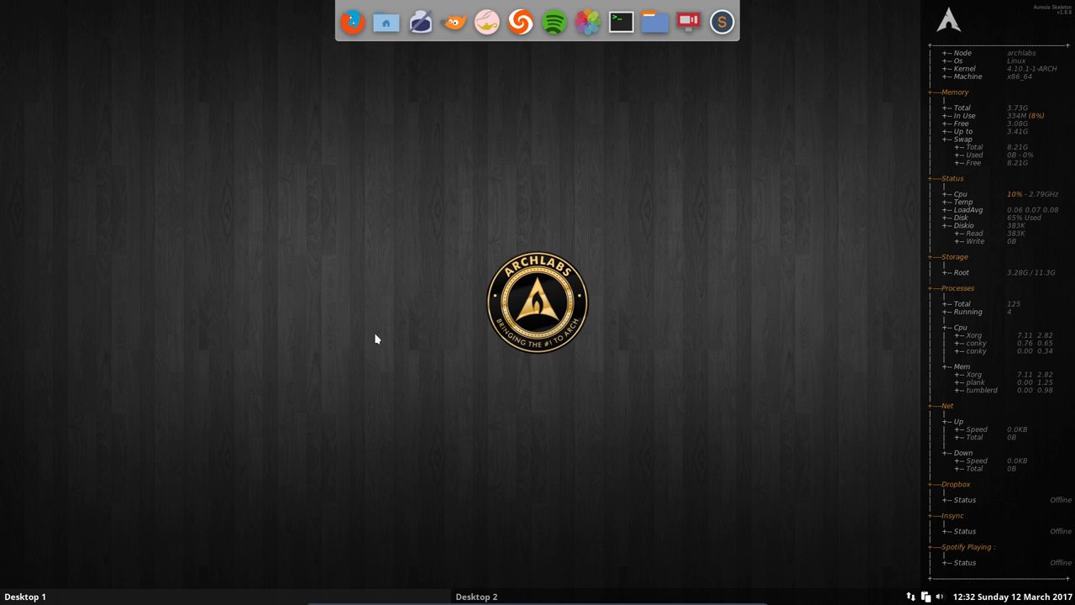
mouse_move(565, 407)
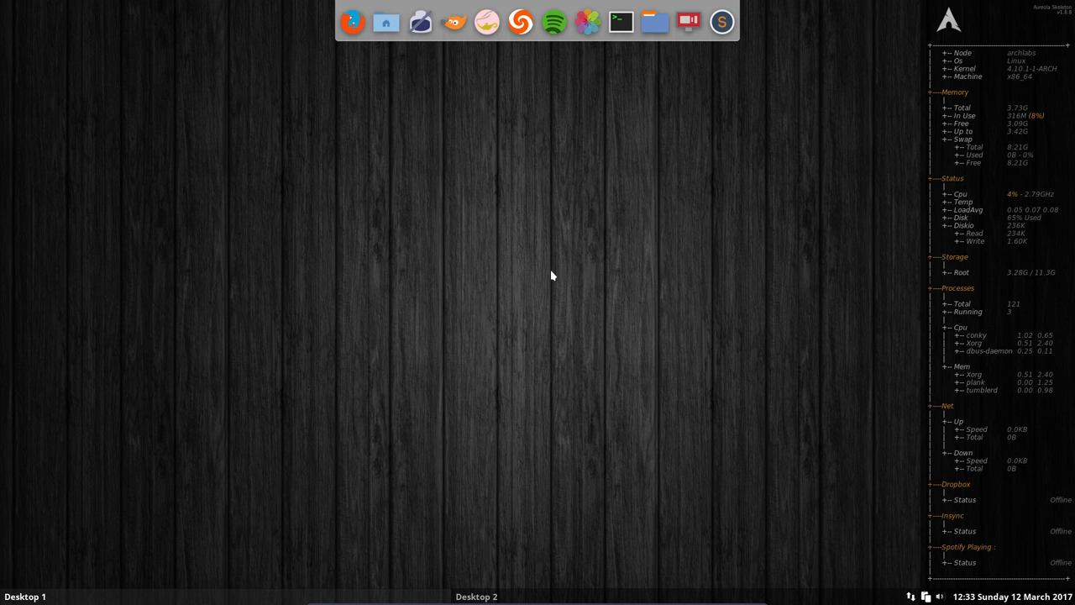
mouse_move(484, 390)
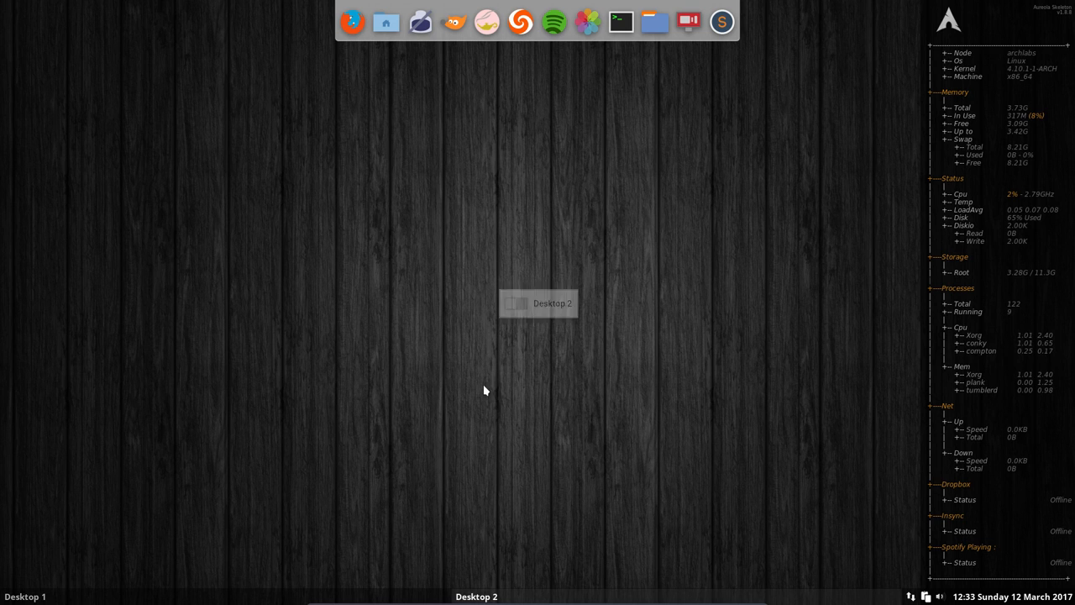
right_click(484, 389)
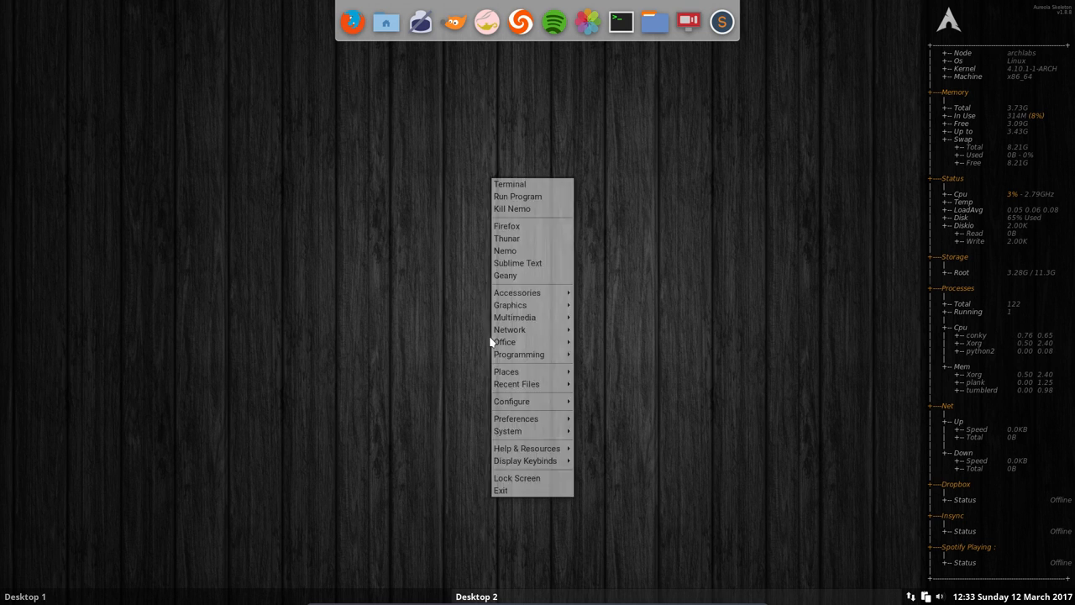
left_click(508, 431)
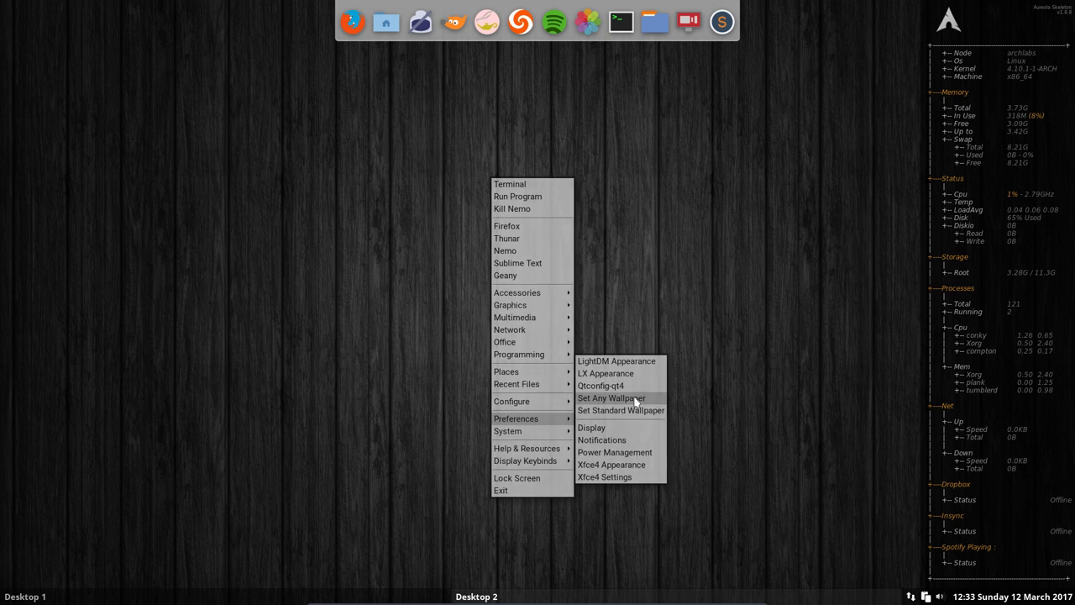
Open Nitrogen, move its window left, and set Wall4.png as the background.
left_click(611, 398)
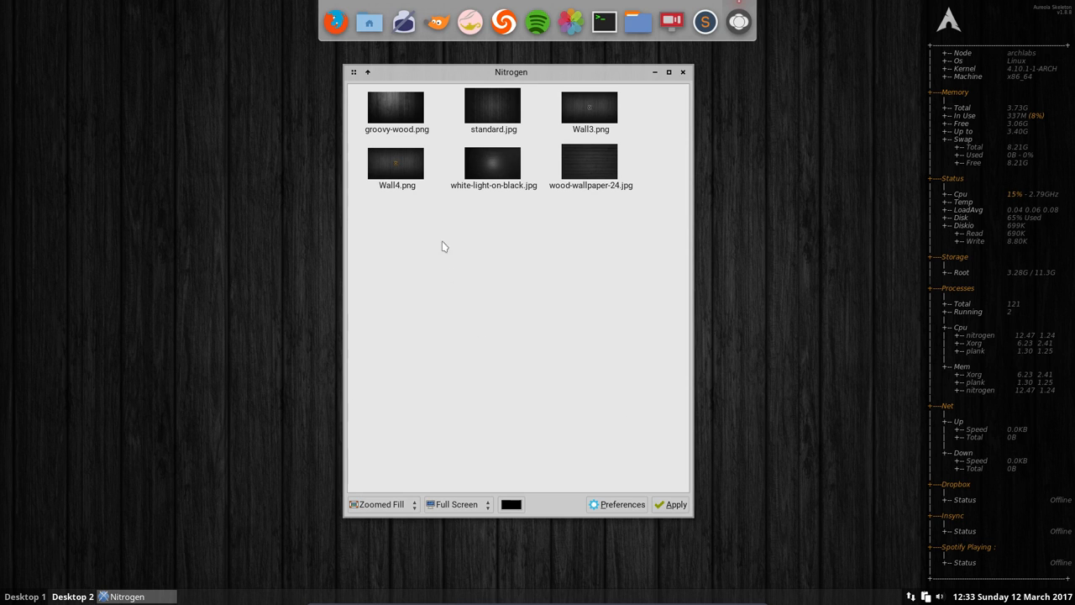
left_click(397, 163)
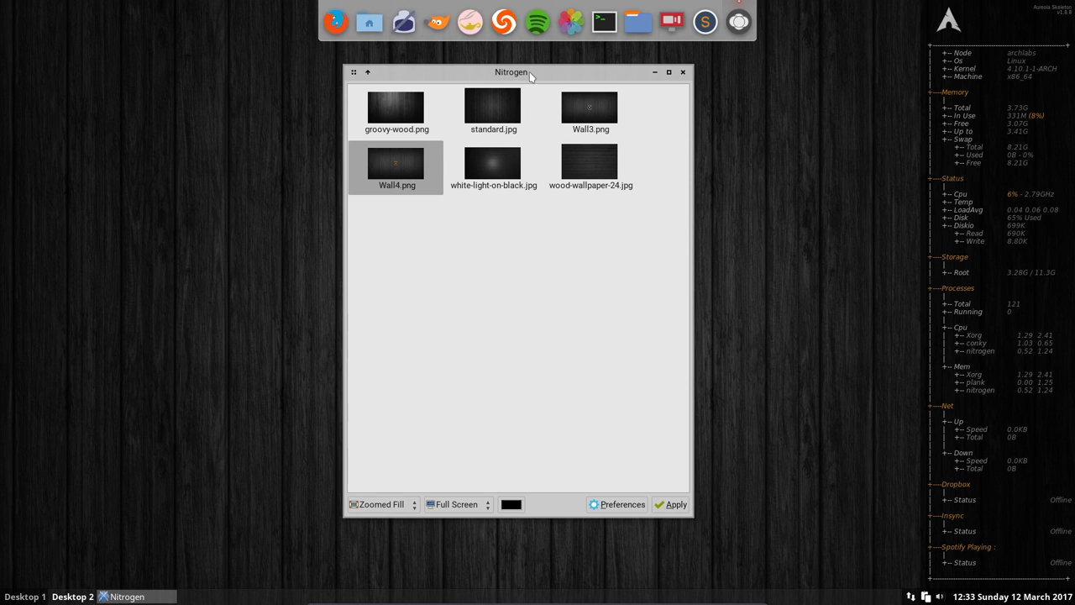
left_click_drag(513, 71, 214, 94)
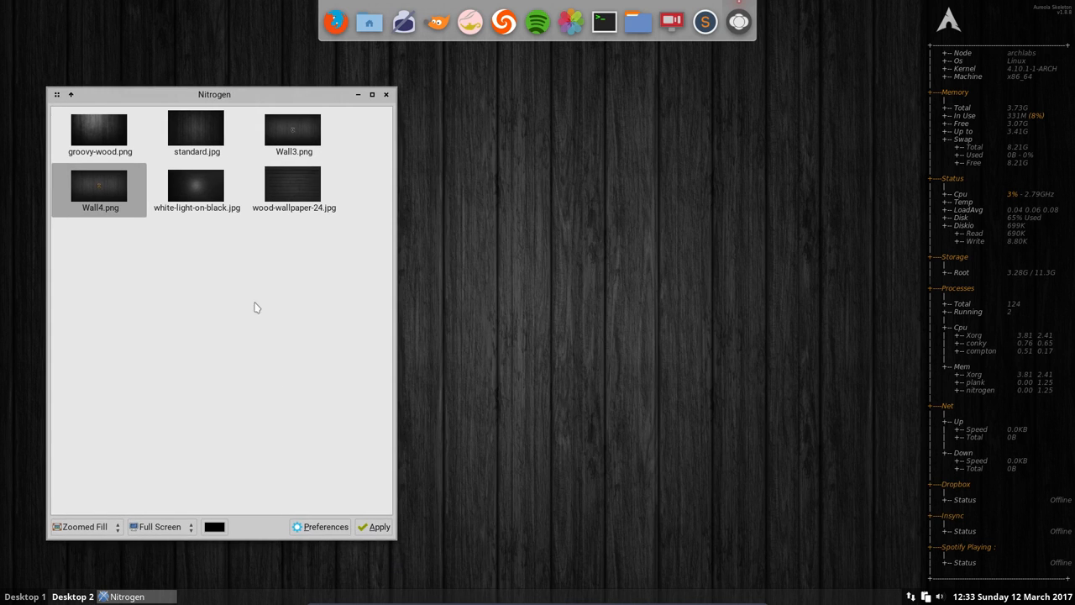
left_click(374, 526)
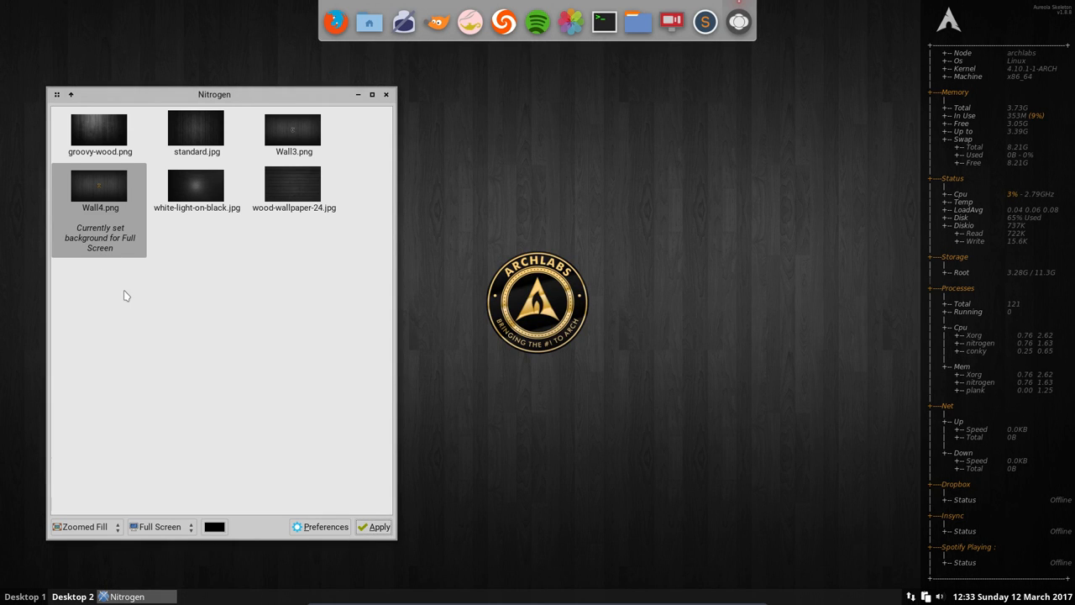
Try standard.jpg and groovy-wood.png as backgrounds and drag Nitrogen further left.
left_click(197, 129)
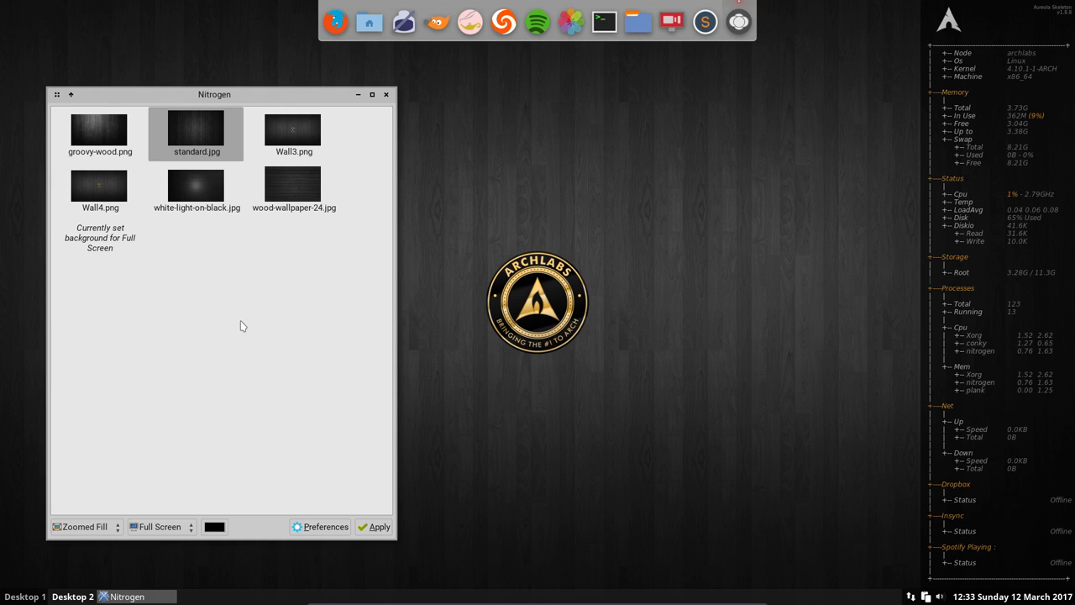
left_click(99, 130)
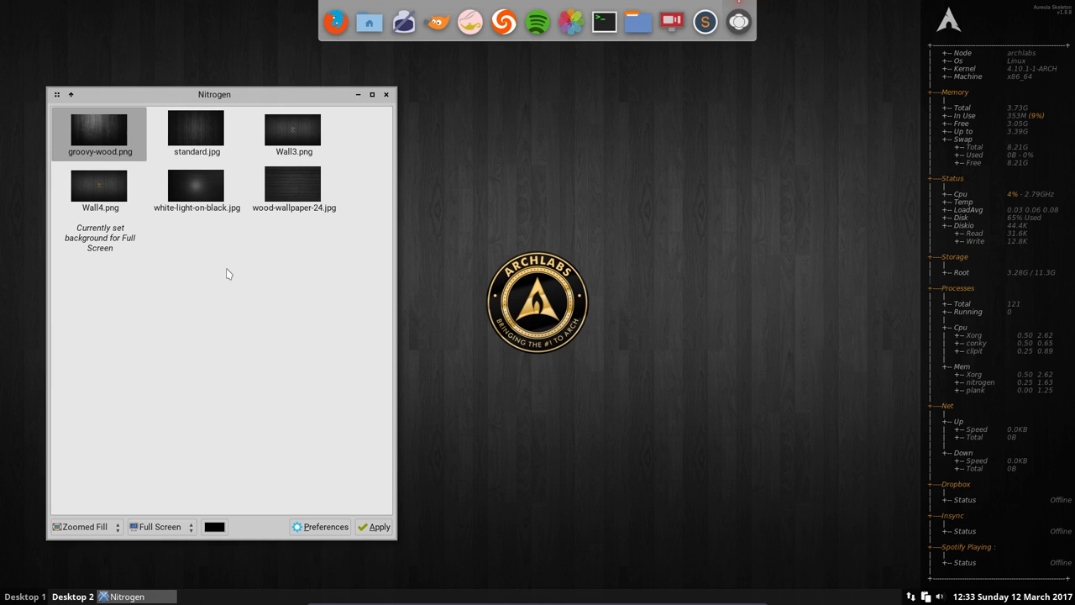
left_click(374, 526)
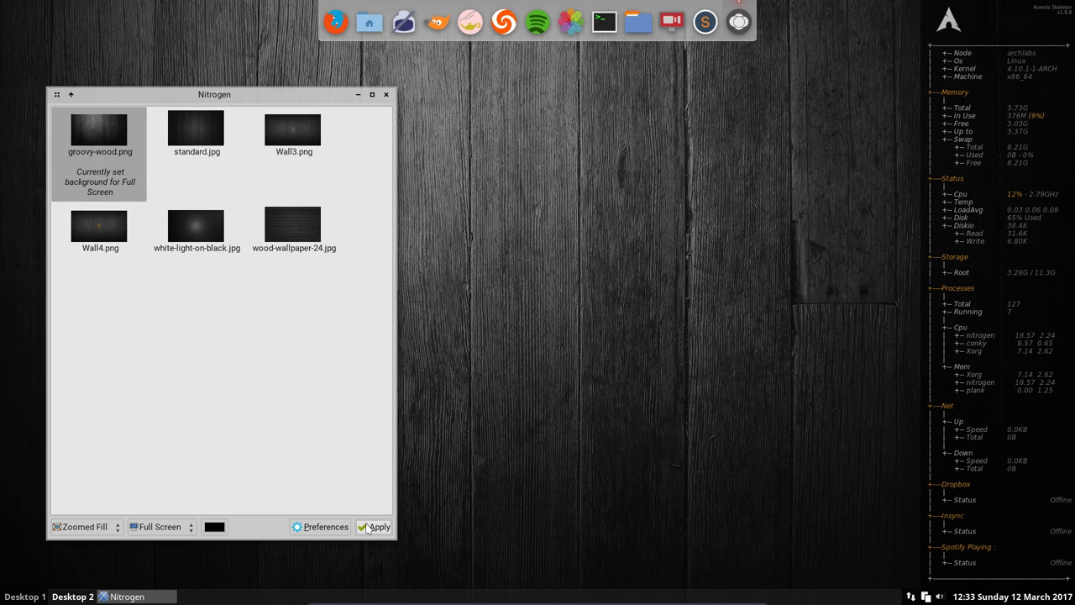
left_click(196, 129)
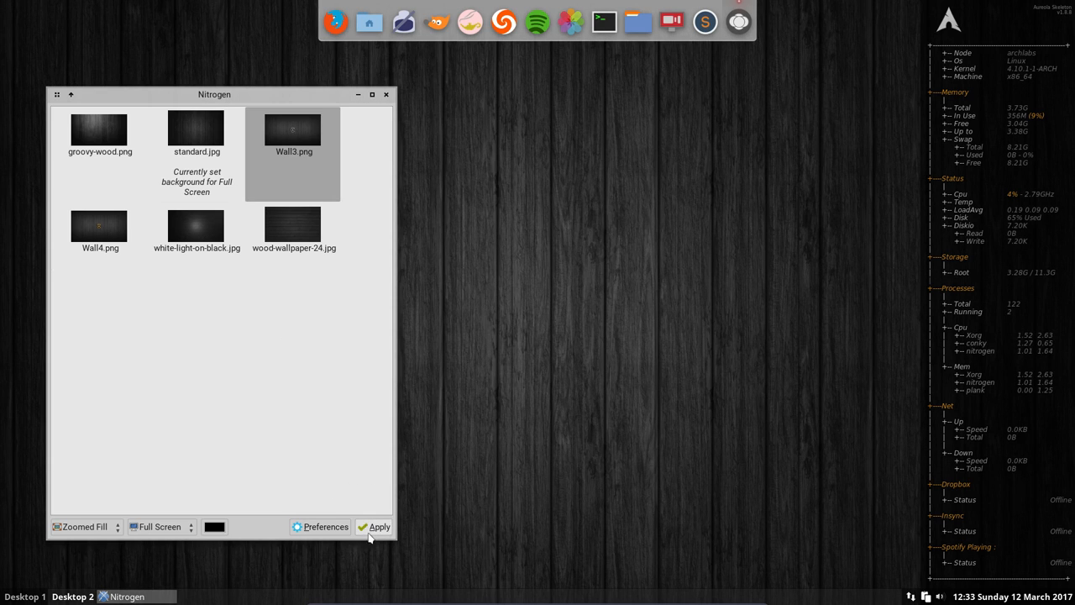
left_click(374, 527)
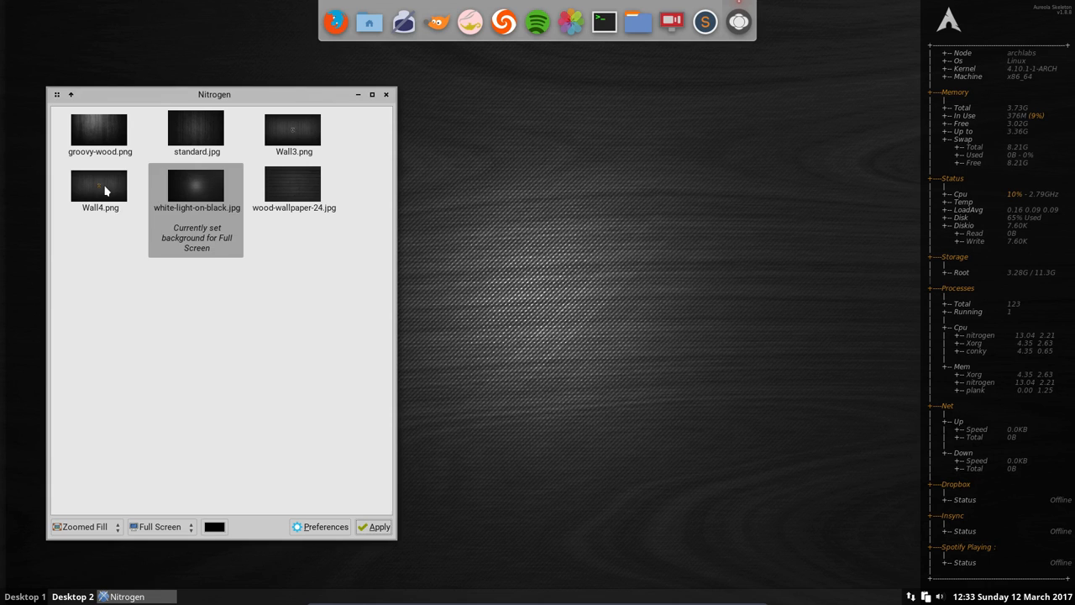
left_click(378, 527)
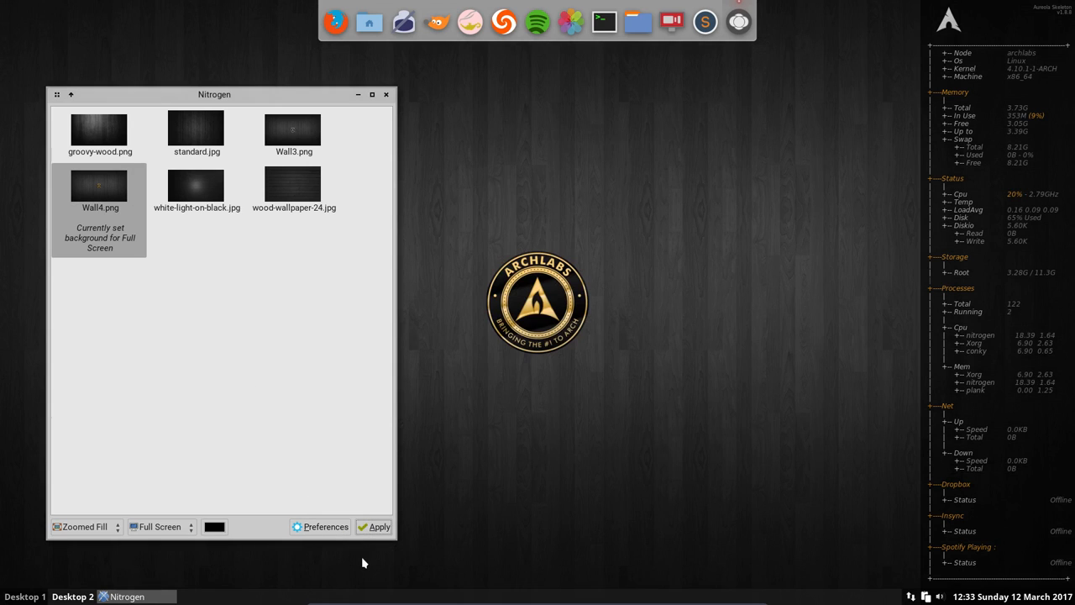
mouse_move(268, 496)
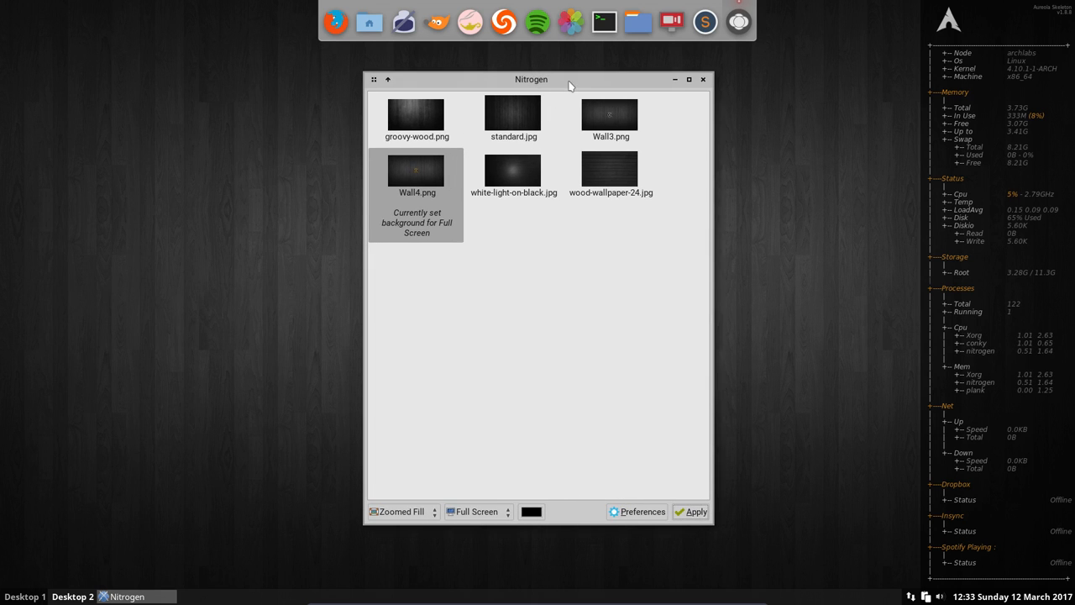
left_click_drag(531, 79, 388, 94)
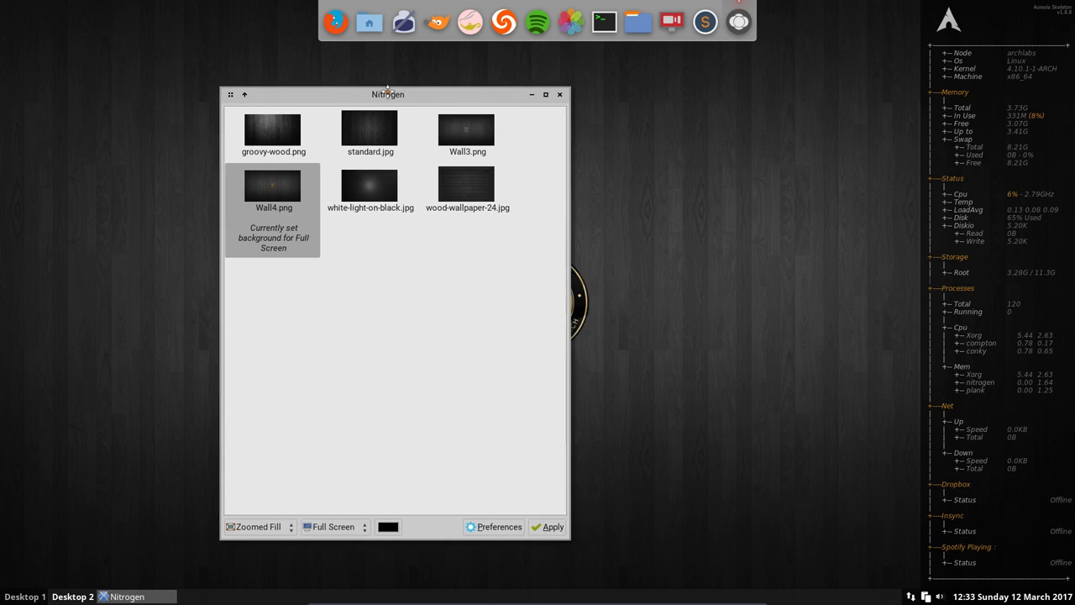
left_click_drag(387, 94, 291, 94)
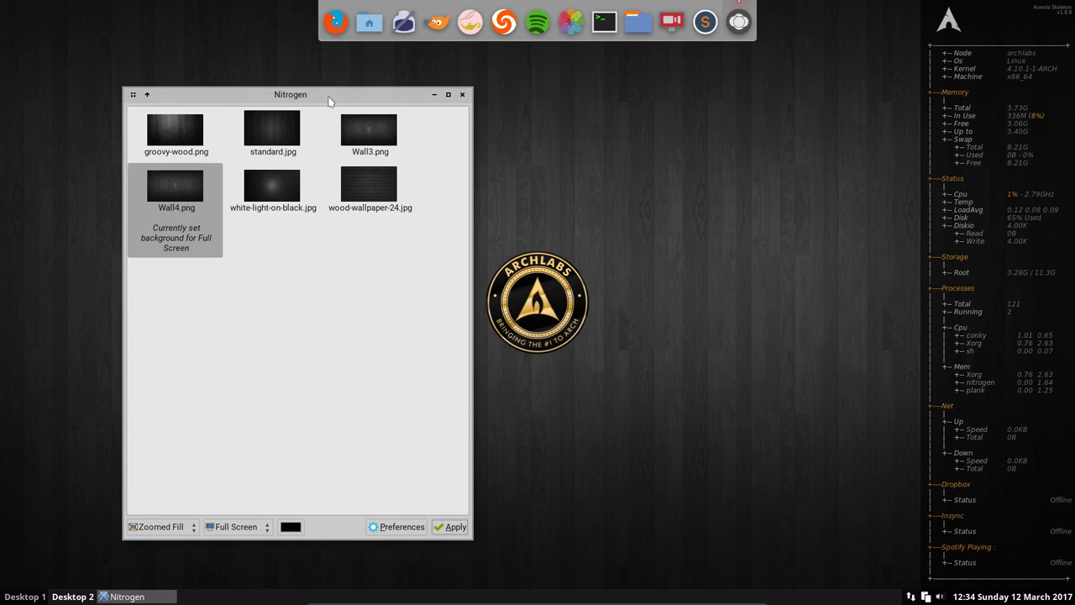
mouse_move(394, 507)
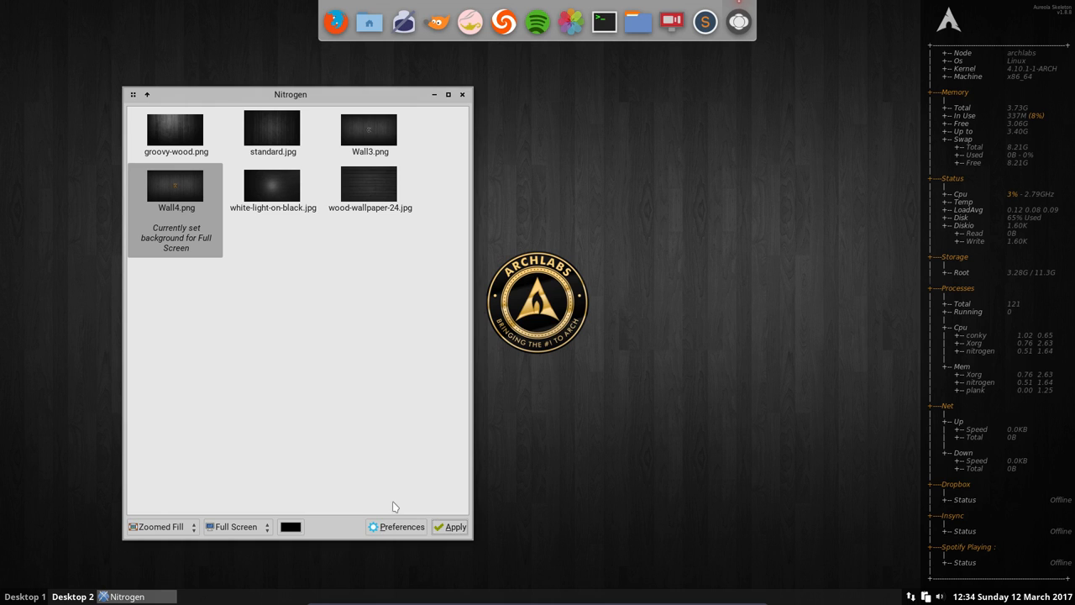
Open Nitrogen's Preferences dialog with view, sort and wallpaper directory settings.
left_click(396, 527)
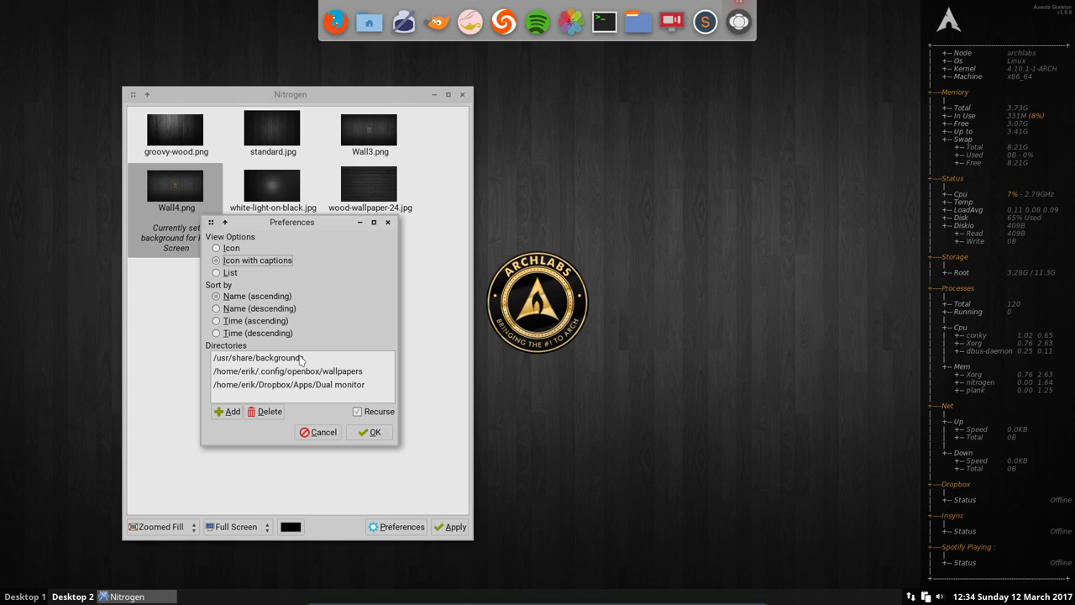
mouse_move(187, 176)
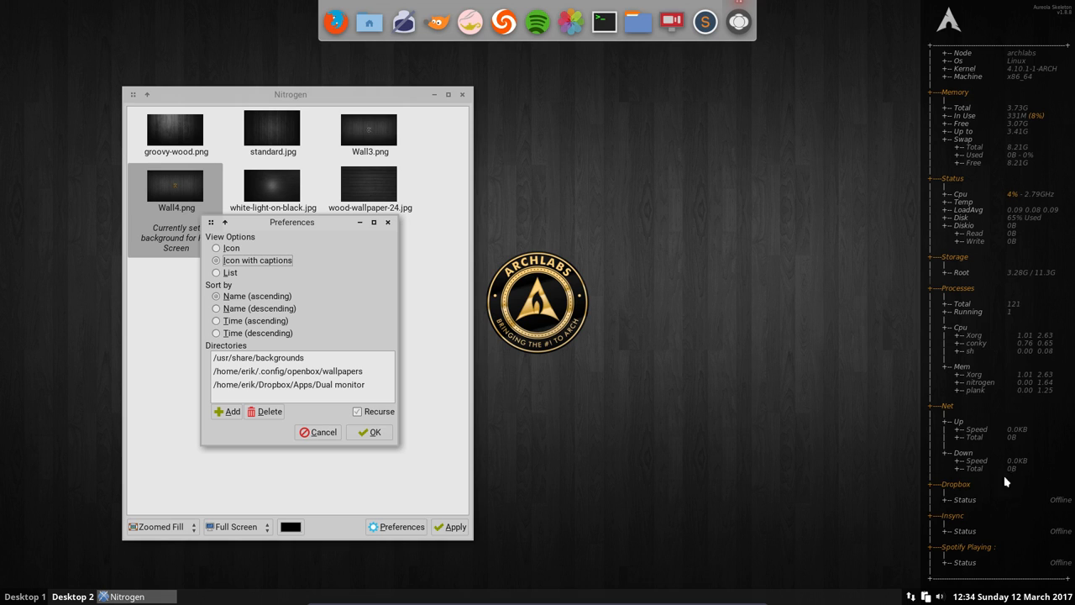
mouse_move(1047, 580)
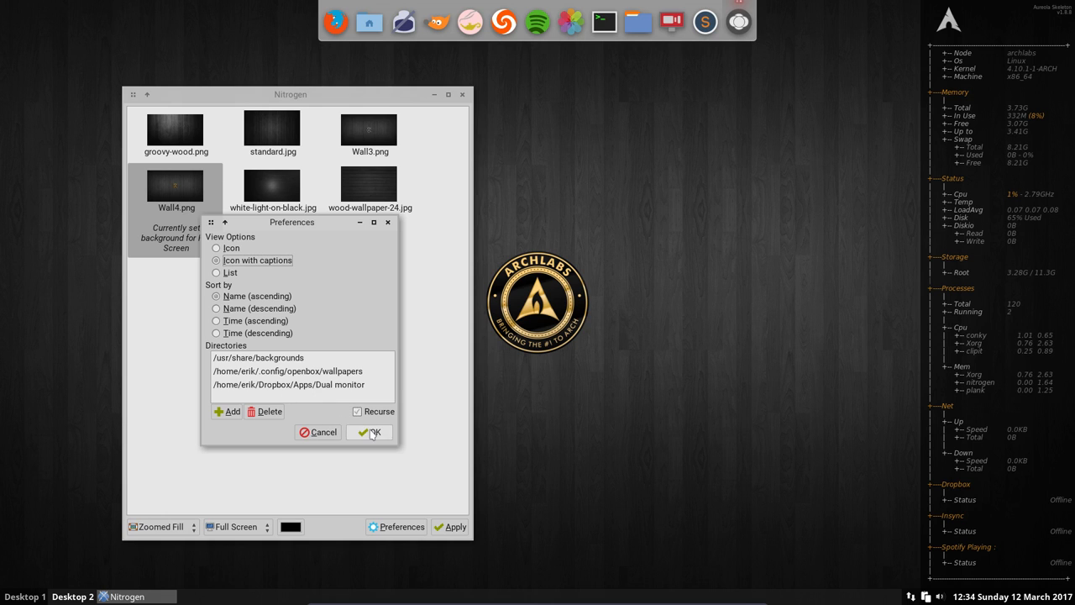
Close Preferences with OK and review the Full Screen and Zoomed Fill dropdowns, unchanged.
left_click(370, 431)
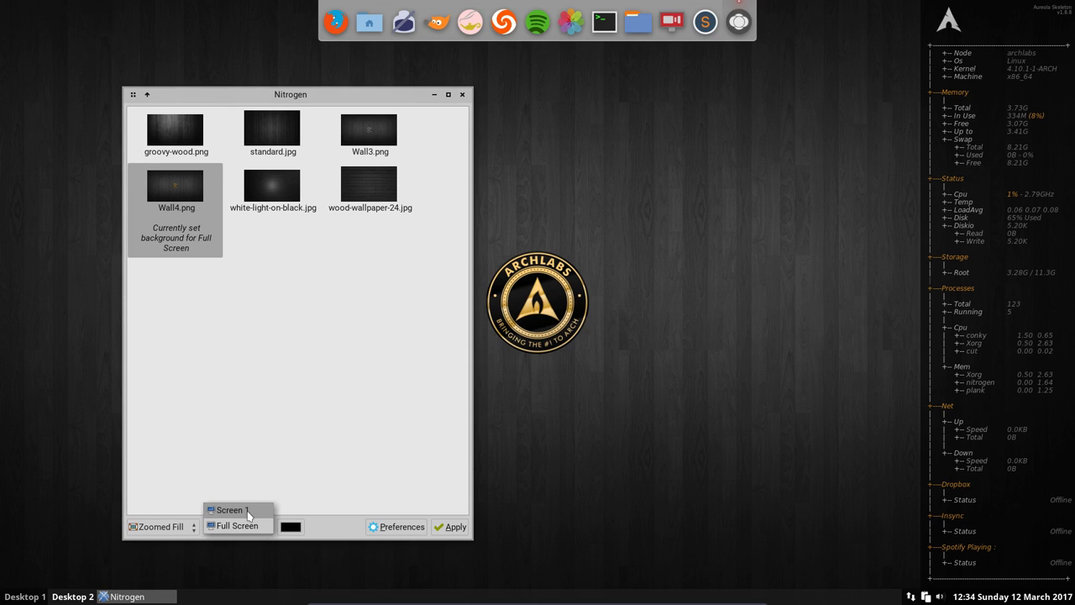
left_click(236, 525)
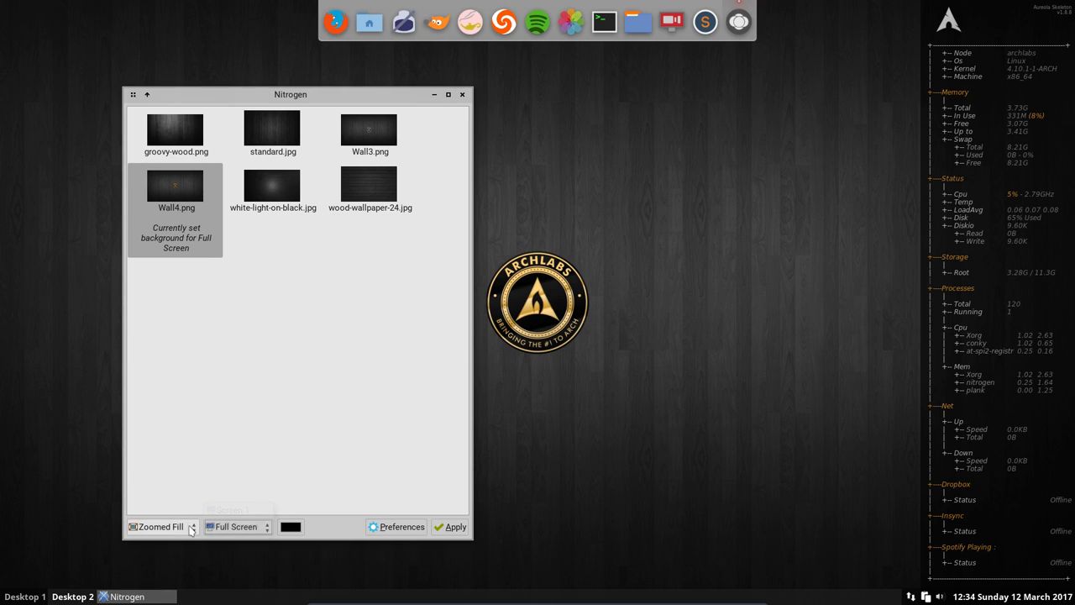
left_click(192, 527)
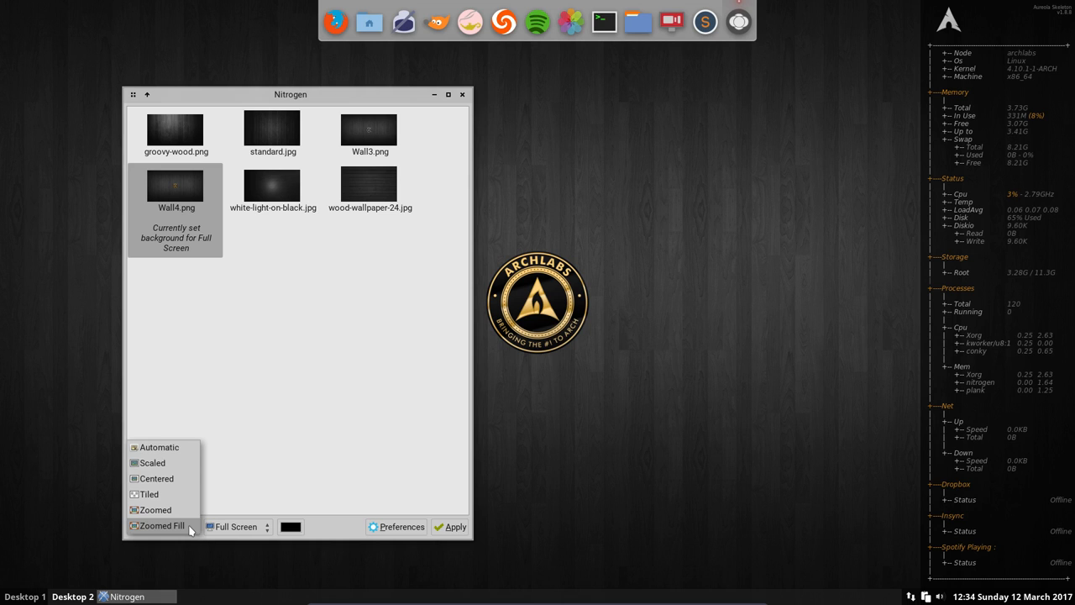
left_click(162, 525)
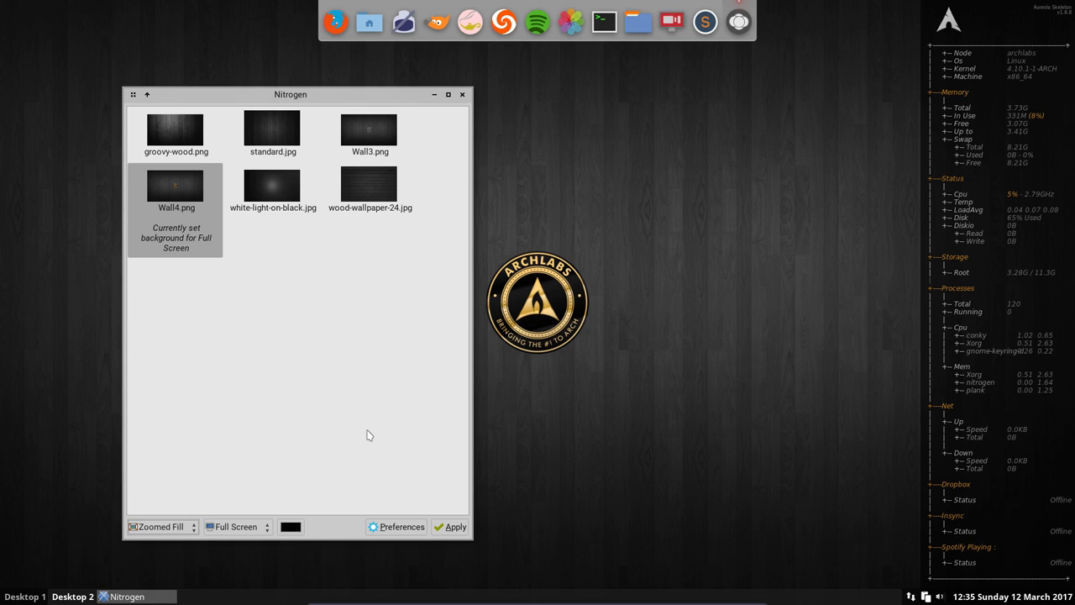
mouse_move(249, 456)
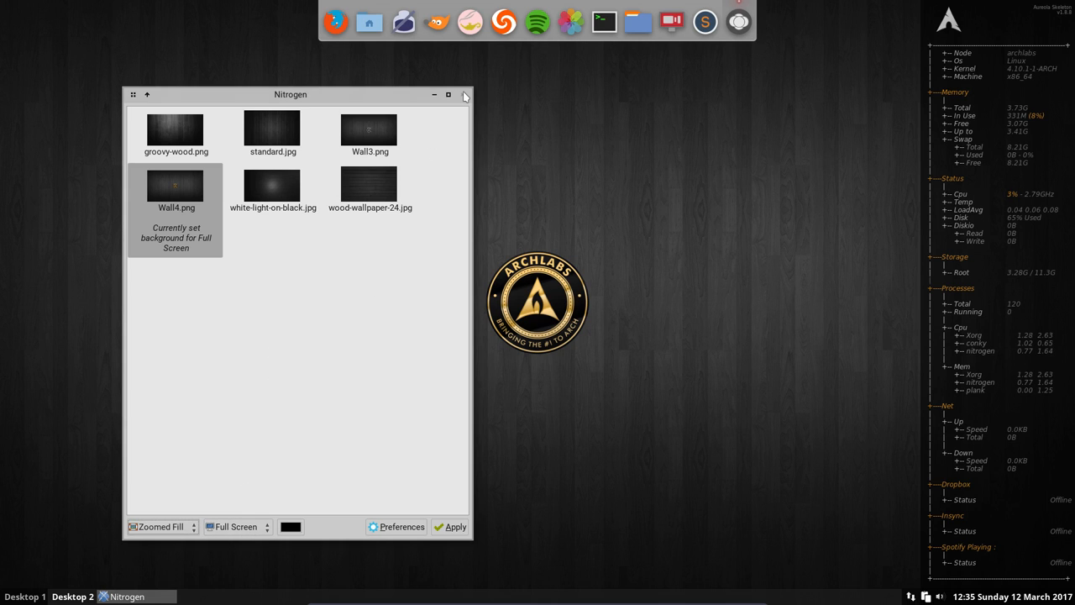
Close the Nitrogen window, leaving the wood ArchLabs wallpaper on Desktop 2.
left_click(463, 94)
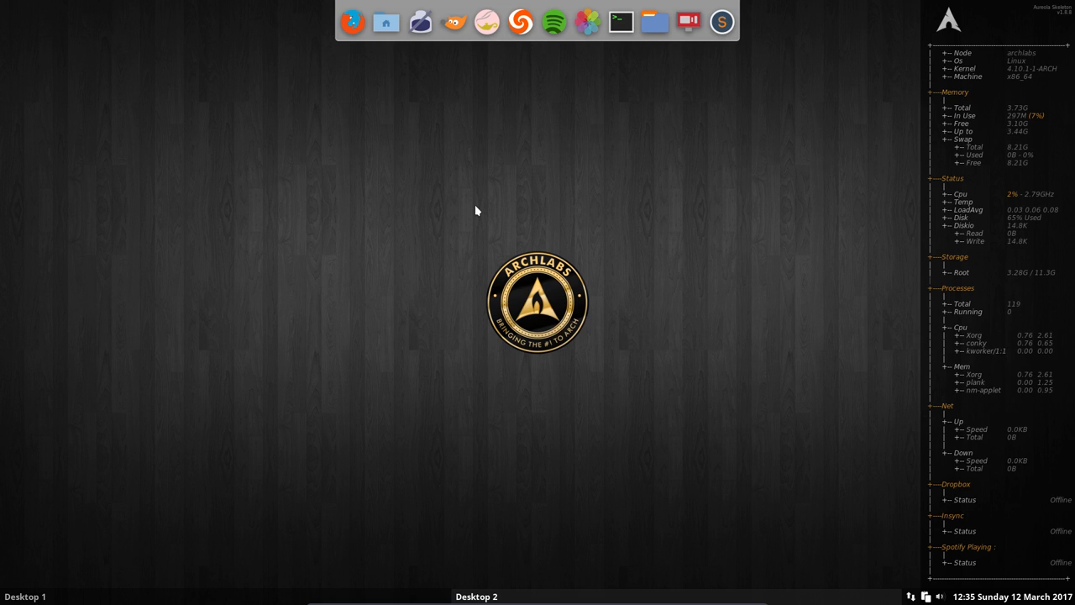
mouse_move(447, 253)
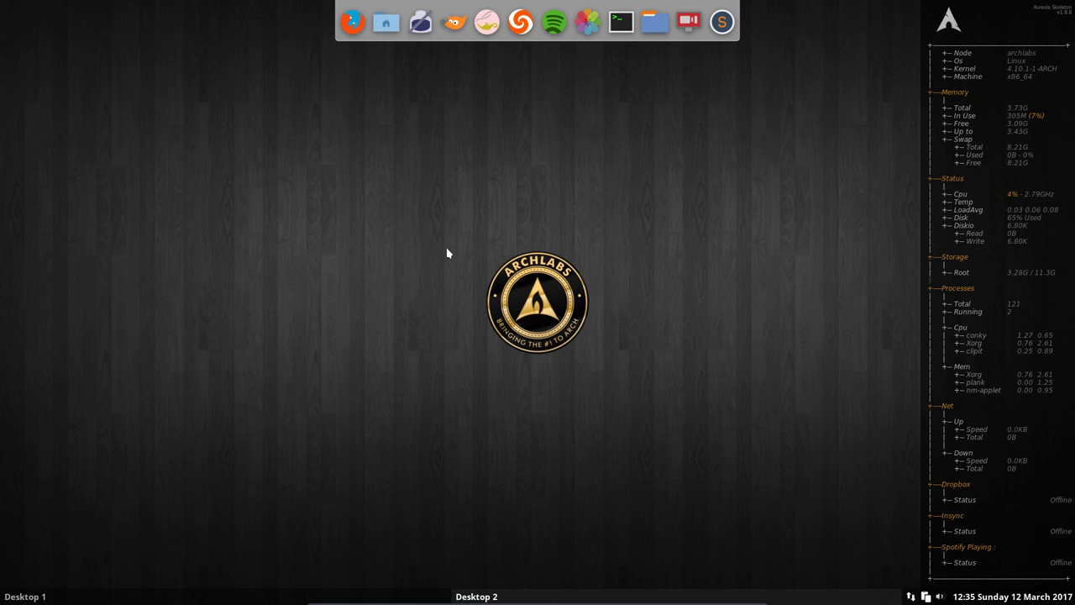
mouse_move(424, 228)
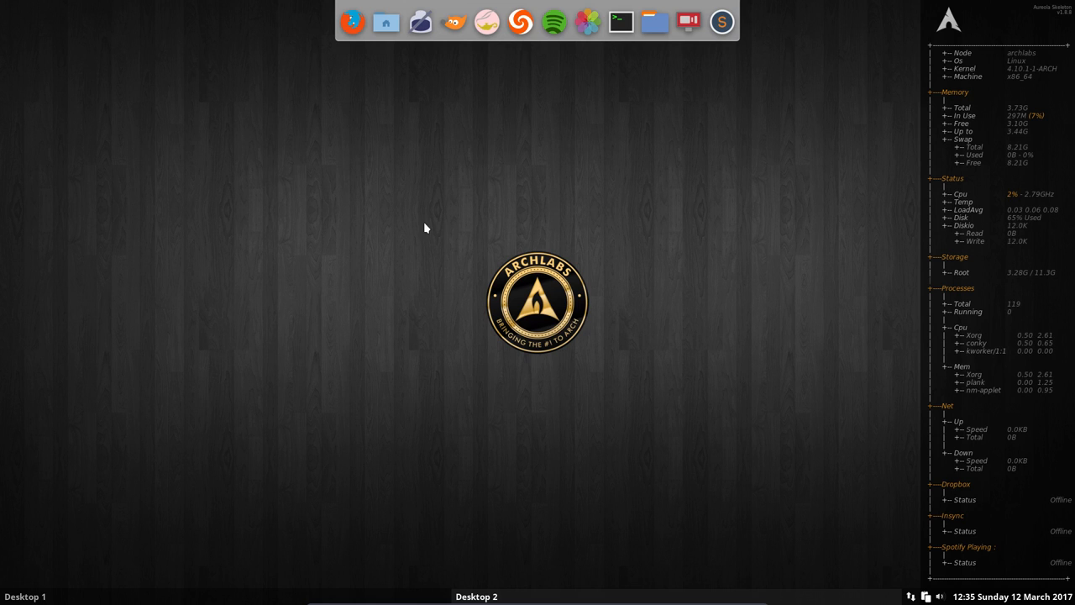
mouse_move(420, 226)
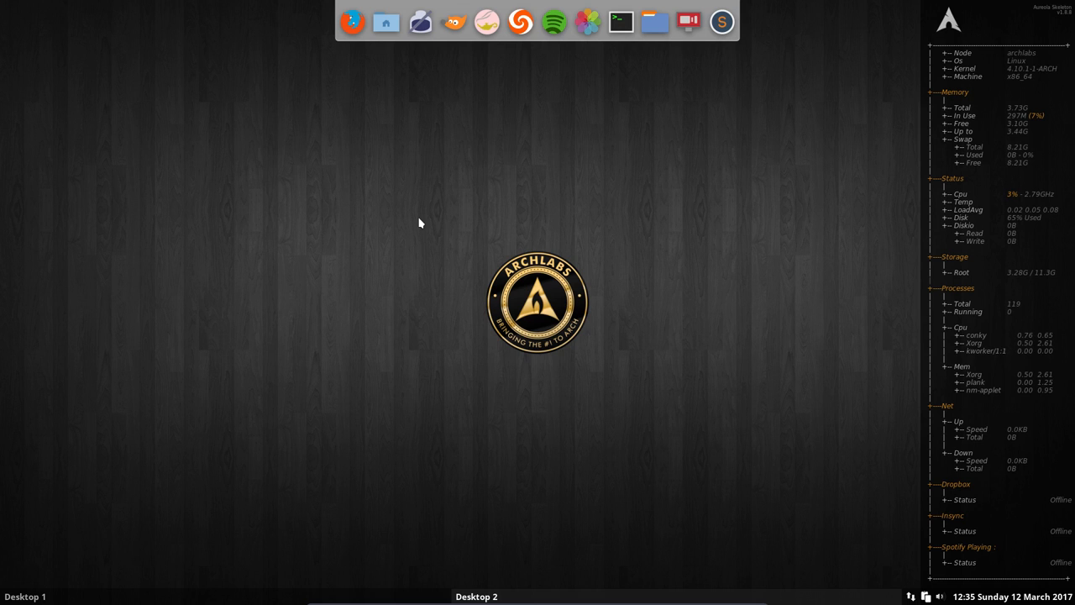
mouse_move(406, 224)
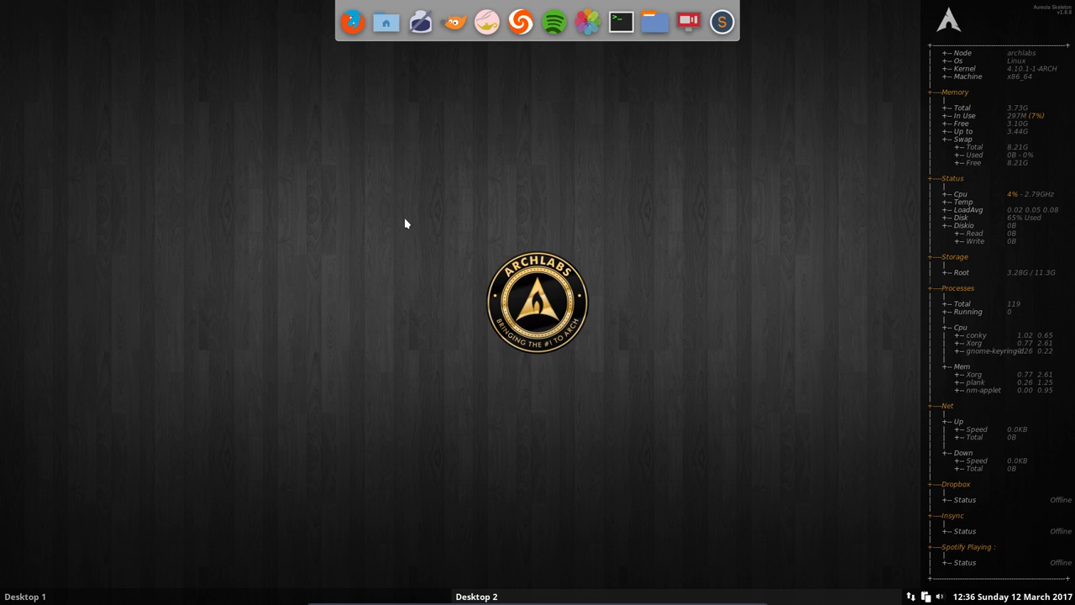
mouse_move(407, 204)
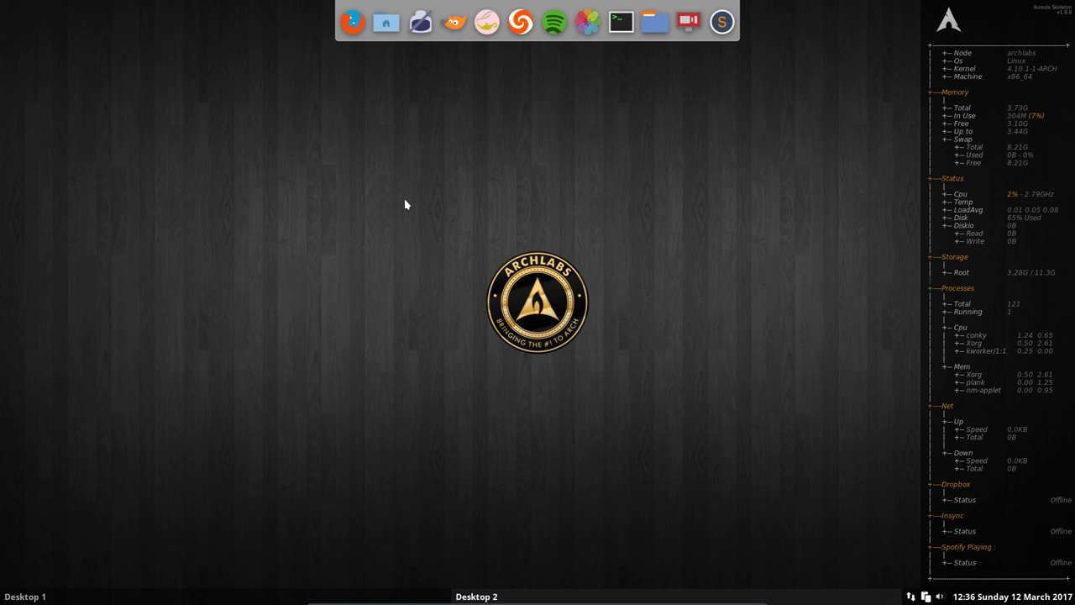
mouse_move(914, 574)
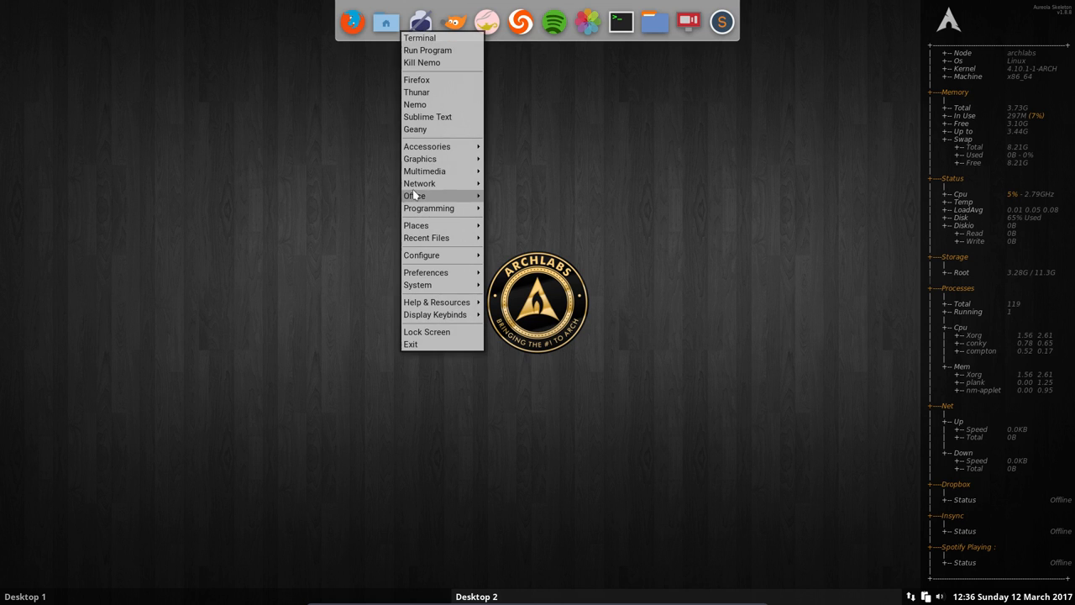
mouse_move(415, 129)
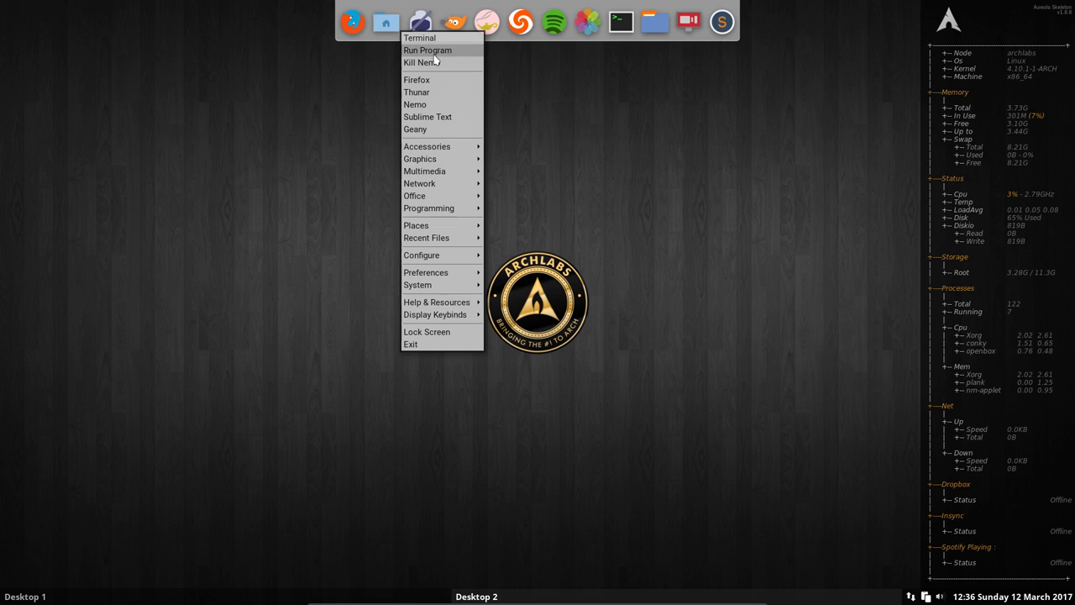
mouse_move(359, 323)
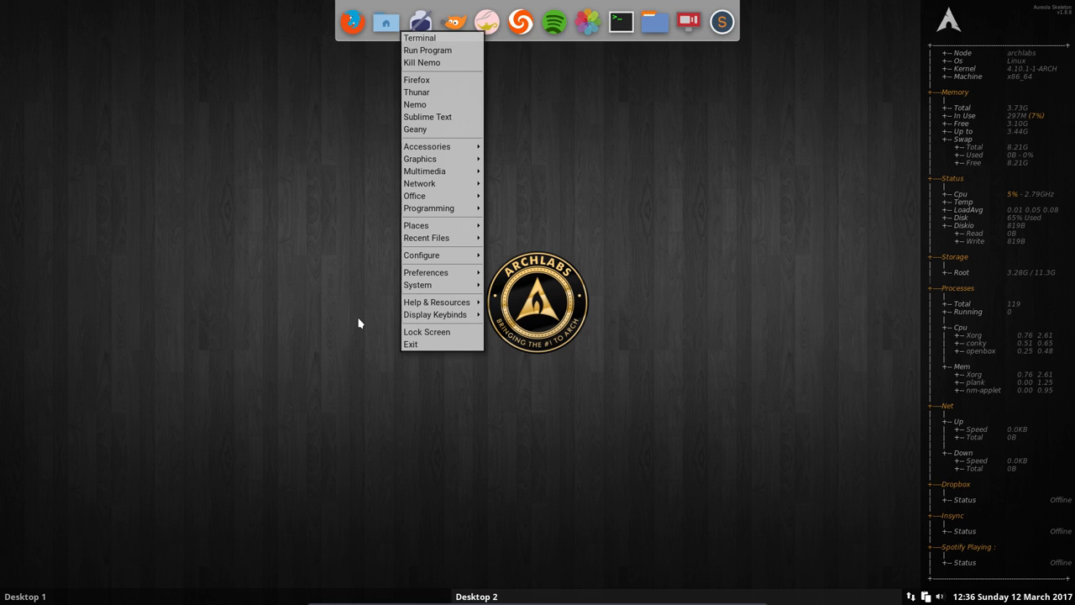
Open Application Finder via the Openbox menu's Run Program entry.
left_click(428, 49)
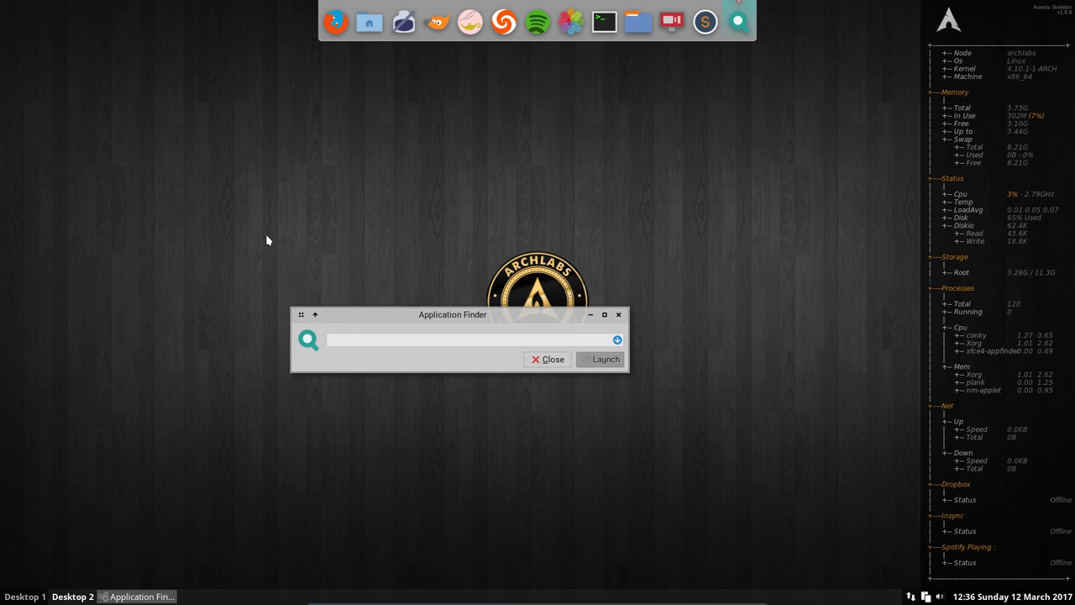
Search for 'variety' in Application Finder and launch it.
type("variety")
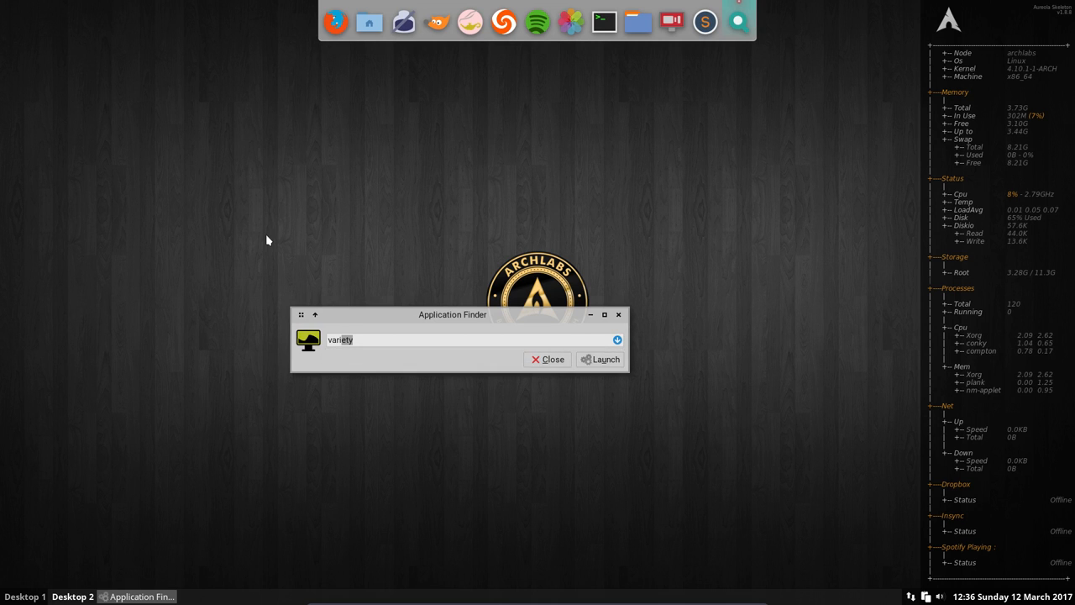
left_click(600, 359)
type("var")
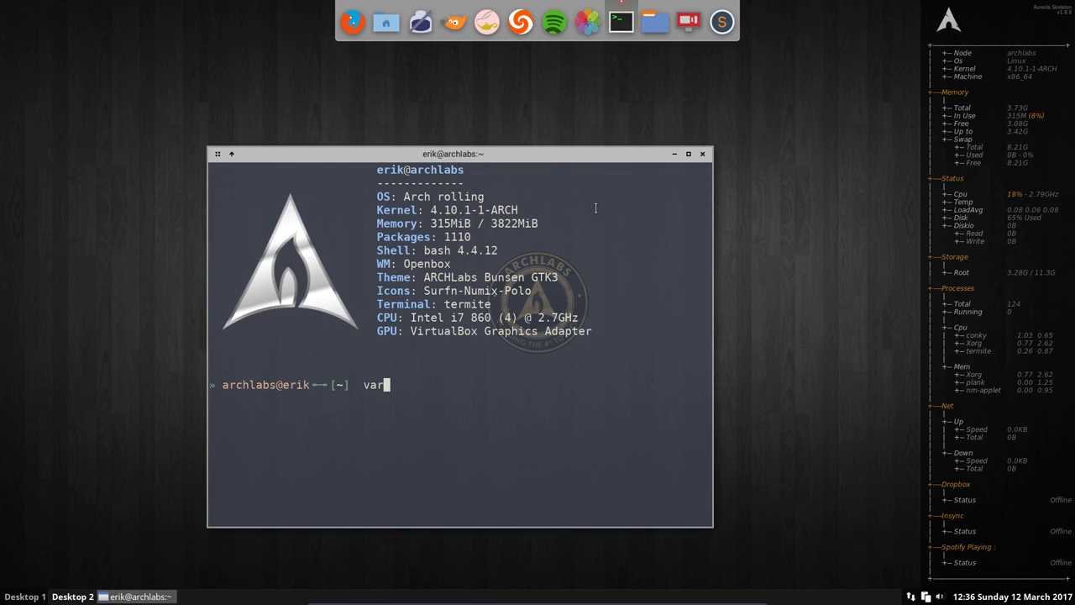
Complete 'variety &' at the Termite prompt and run it.
type("iety")
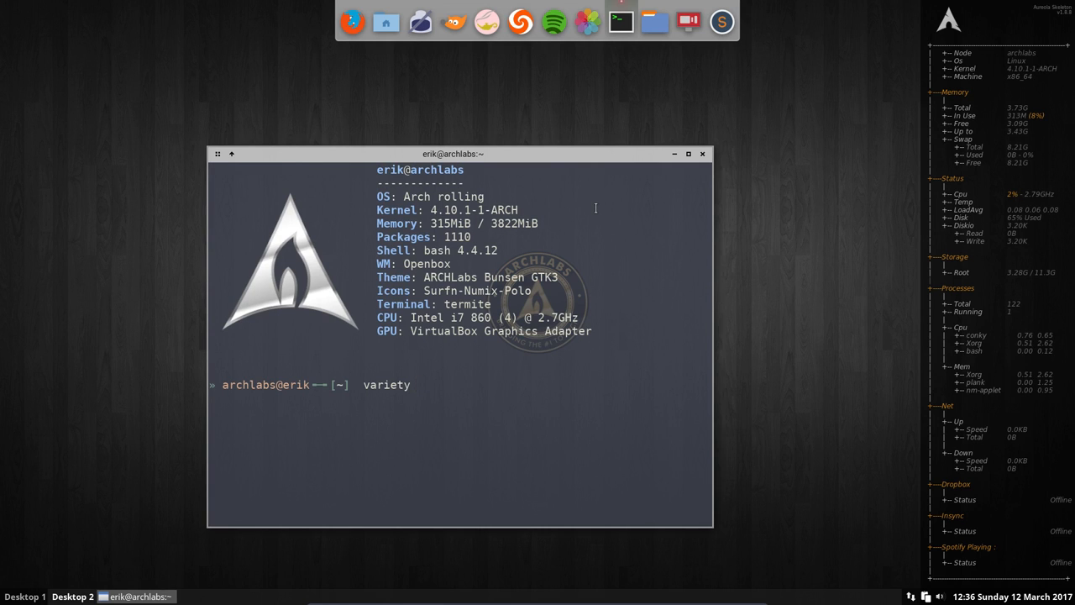
type("&")
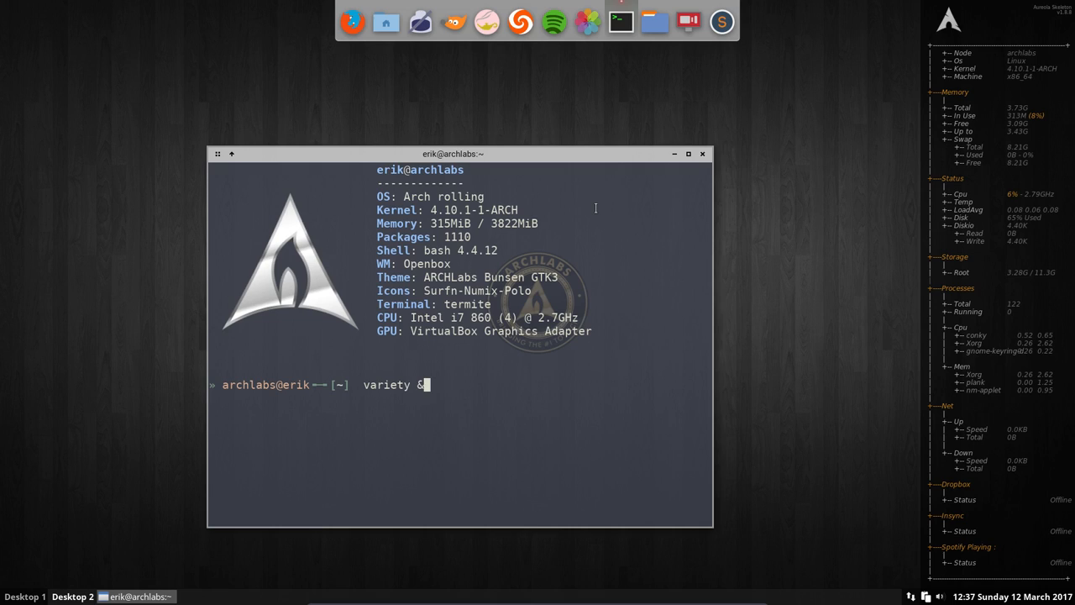
key("Return")
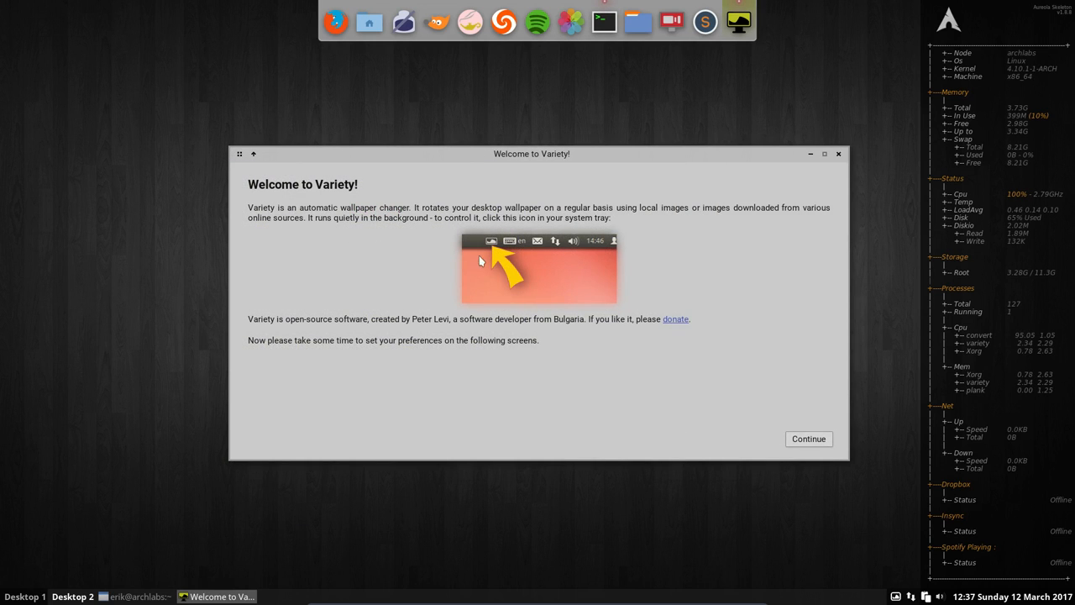
Continue past Variety's welcome screen, review Color and size preferences, then close preferences.
left_click(808, 438)
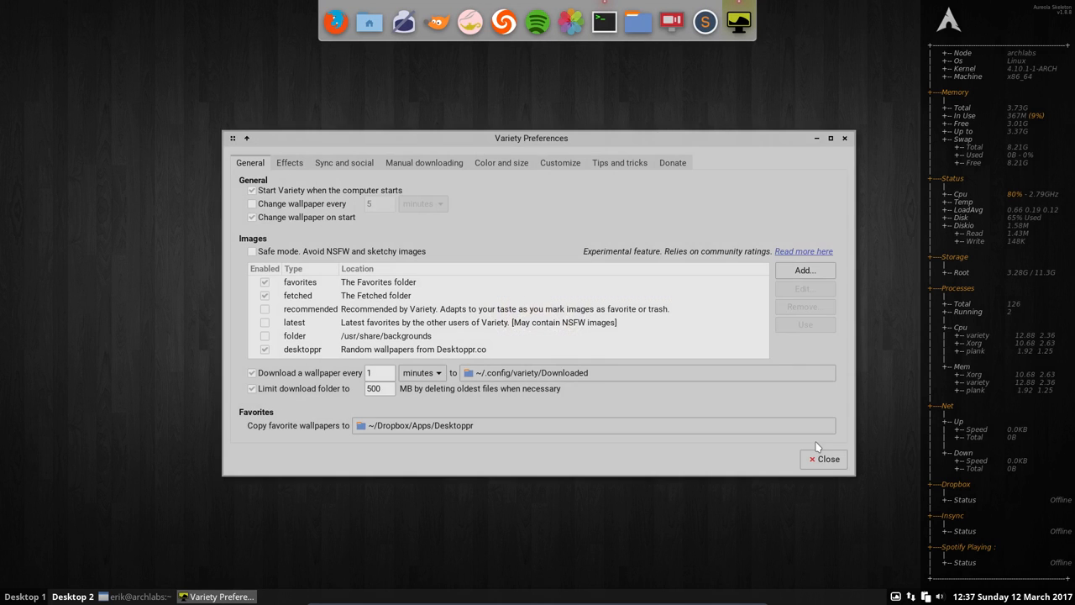
left_click(411, 425)
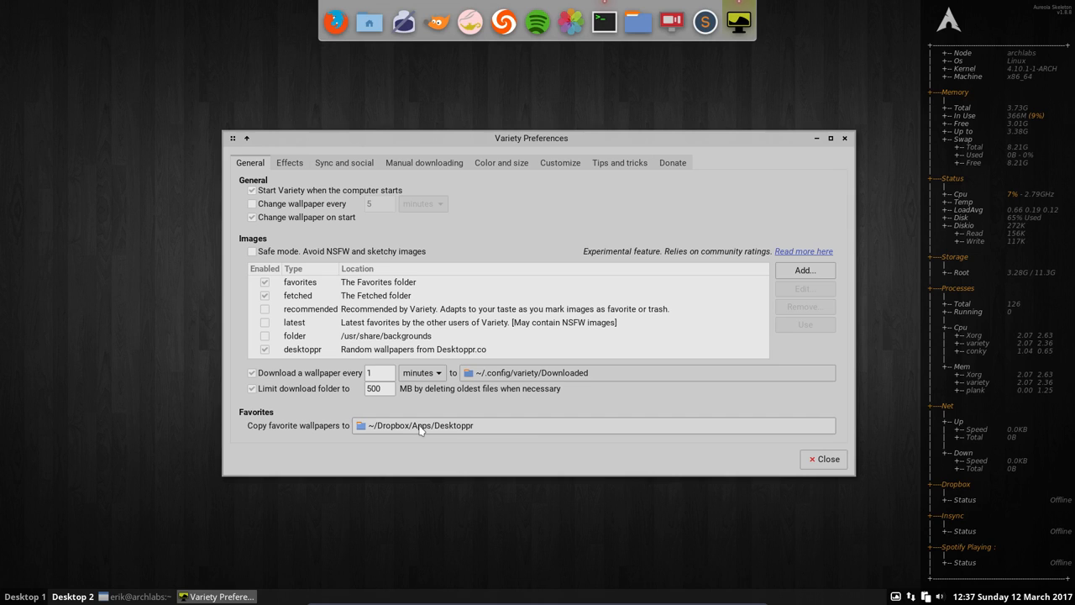
mouse_move(420, 425)
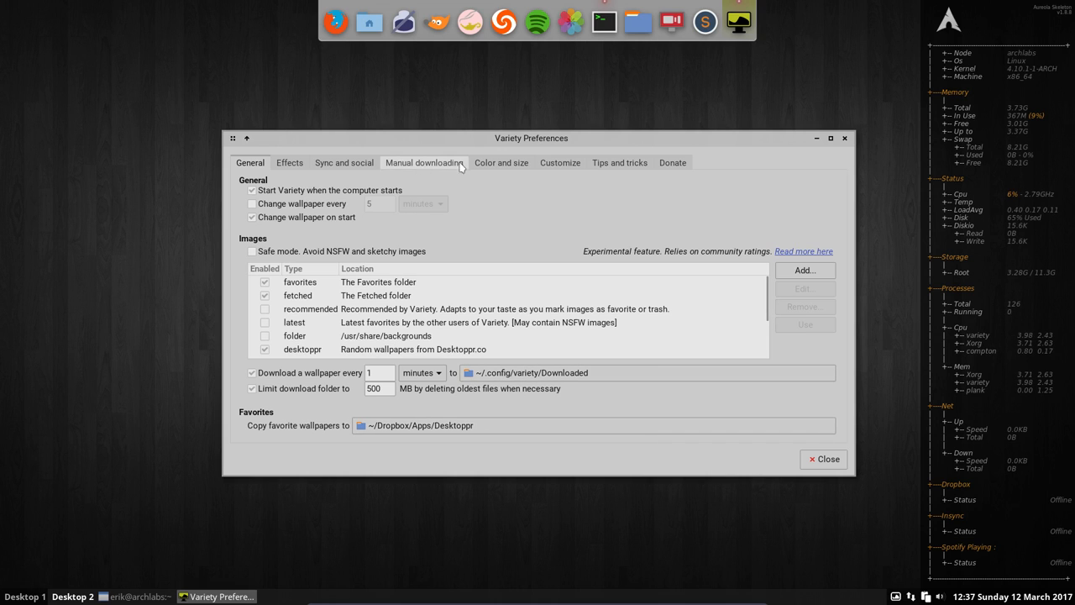
left_click(501, 162)
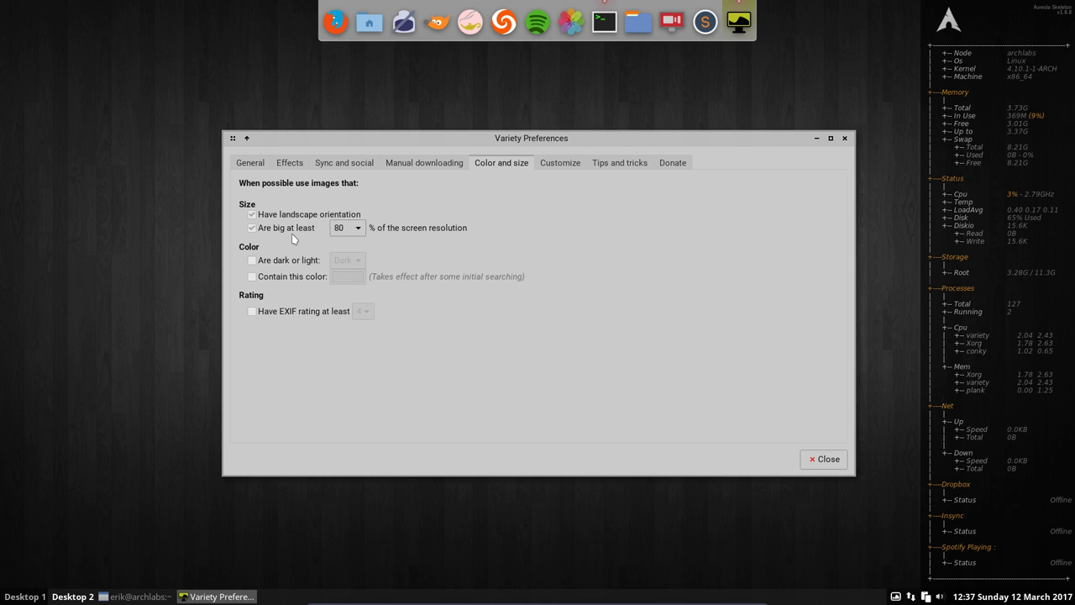
mouse_move(383, 260)
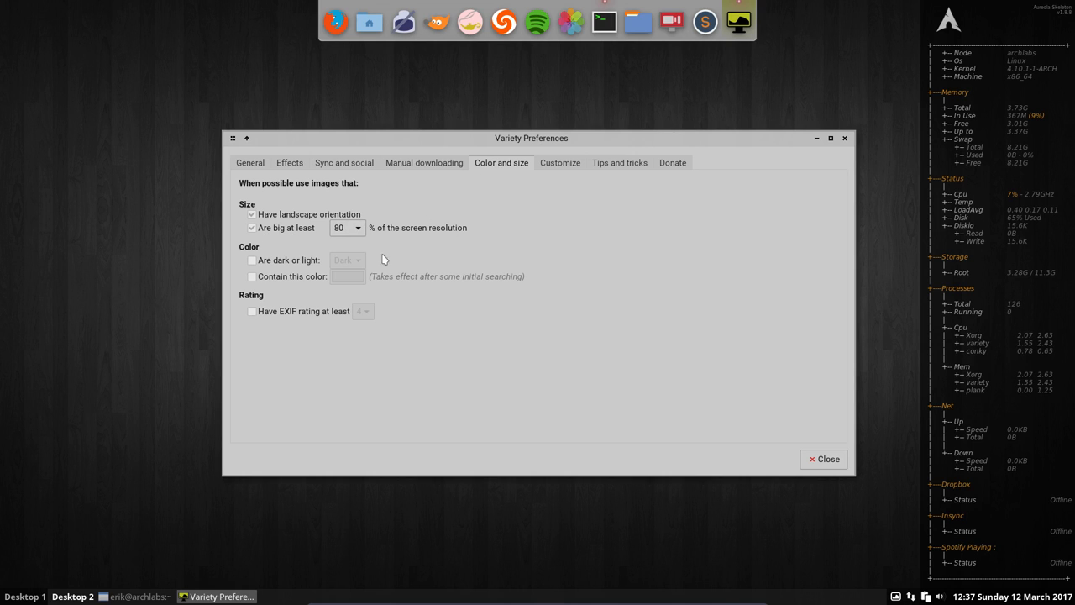
mouse_move(426, 247)
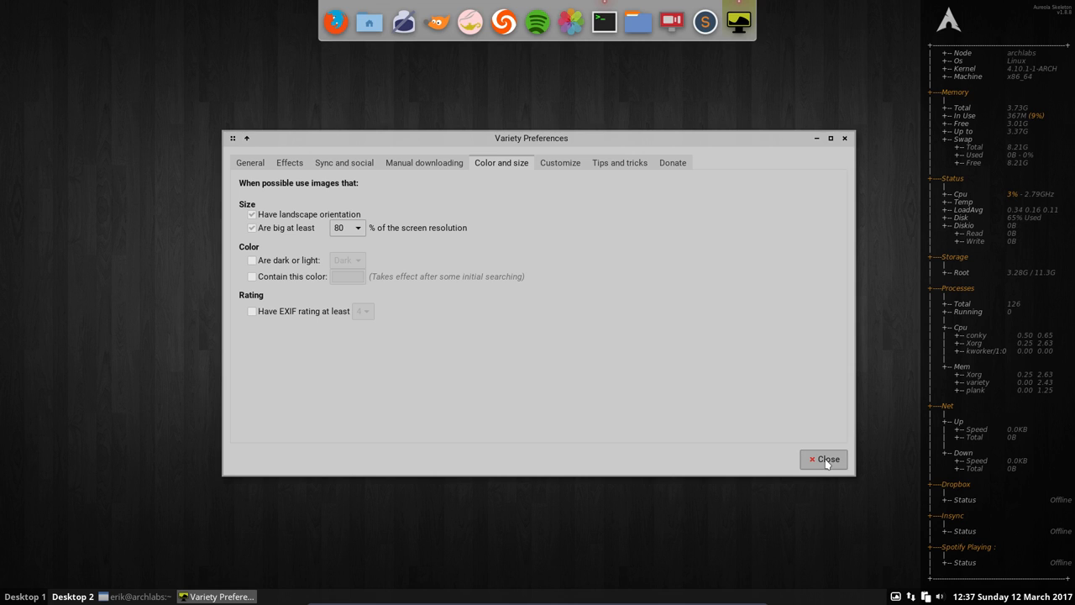
left_click(824, 459)
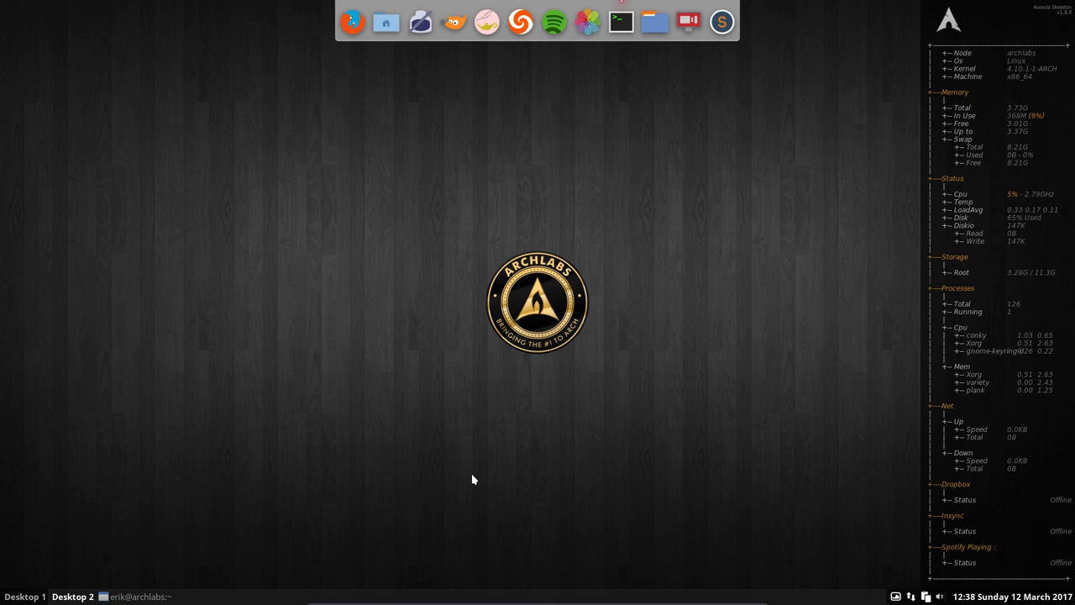
Advance Variety to the space planet wallpaper and view it on Desktoppr.co.
right_click(898, 596)
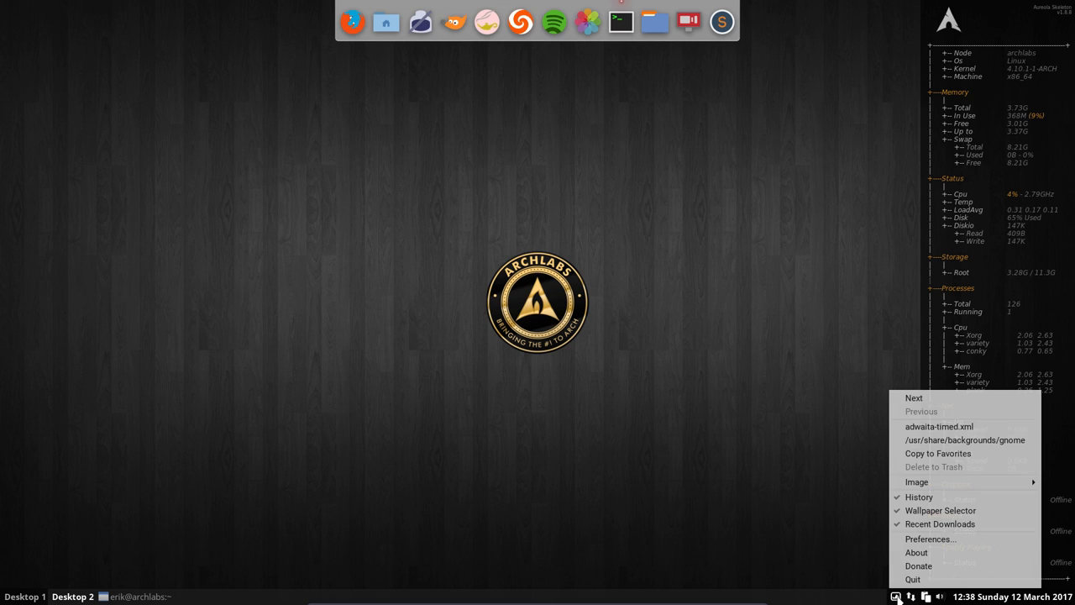
mouse_move(913, 398)
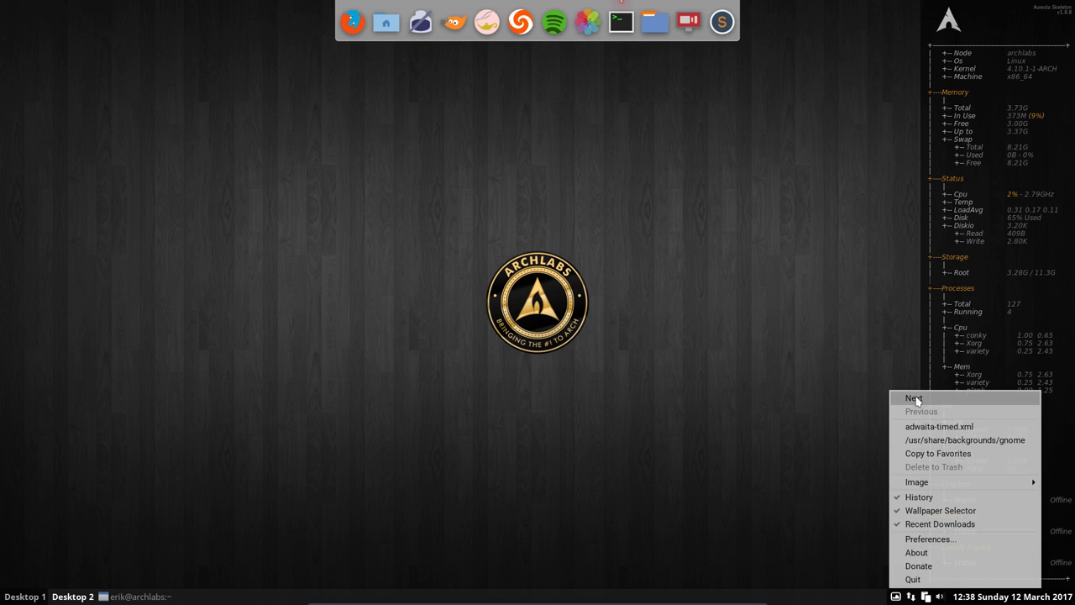
mouse_move(923, 426)
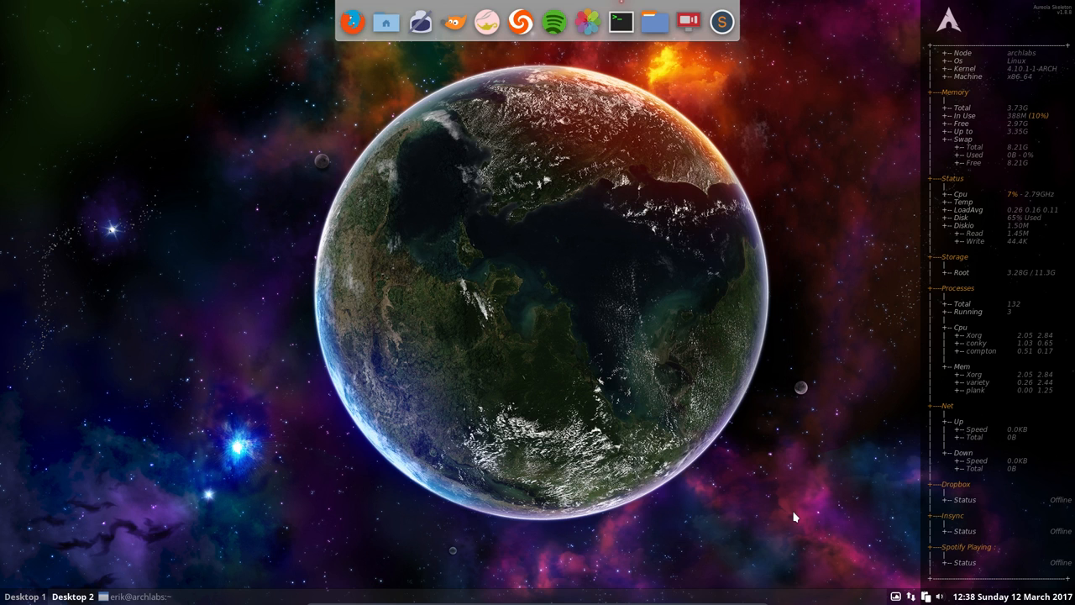
left_click(351, 22)
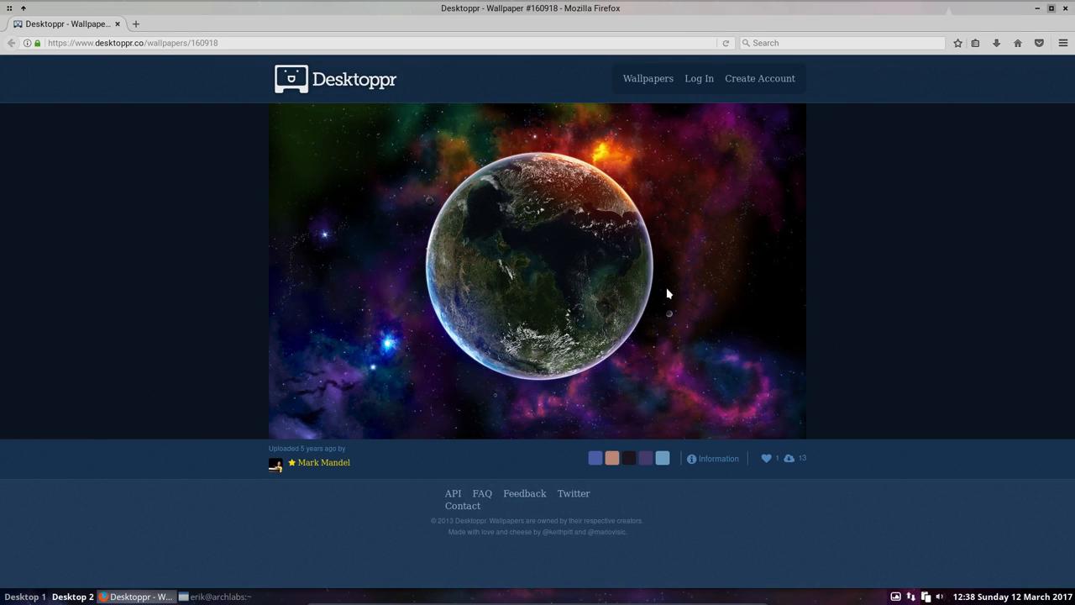
mouse_move(648, 79)
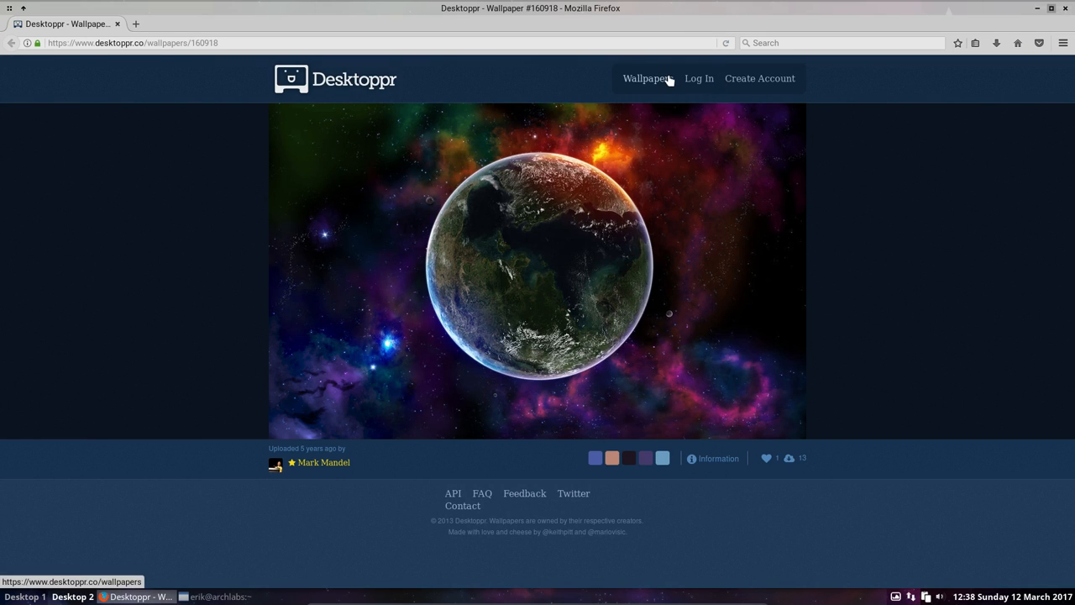
mouse_move(796, 468)
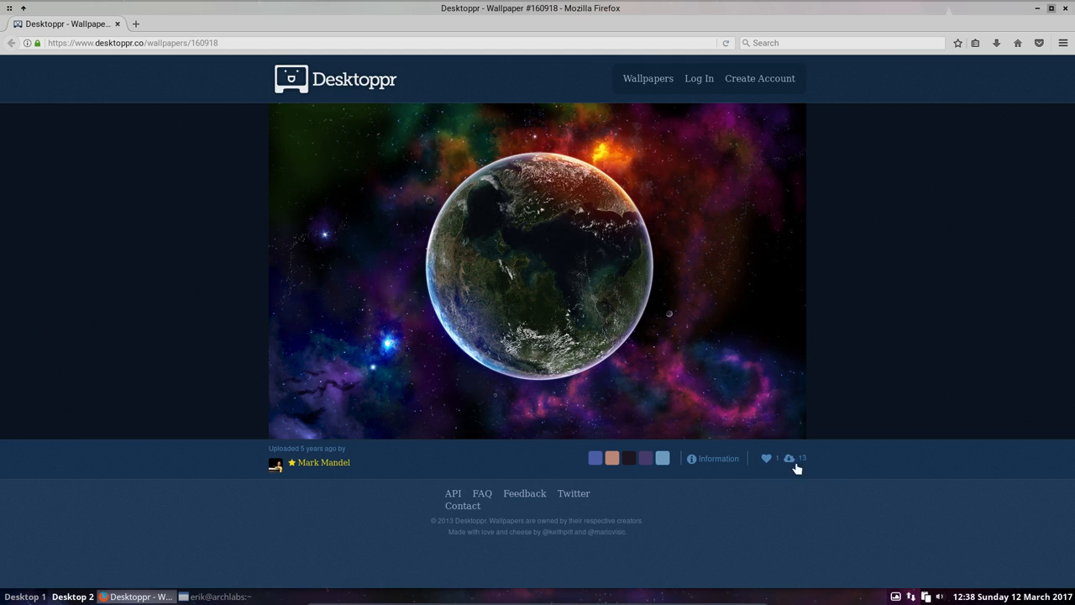
mouse_move(790, 458)
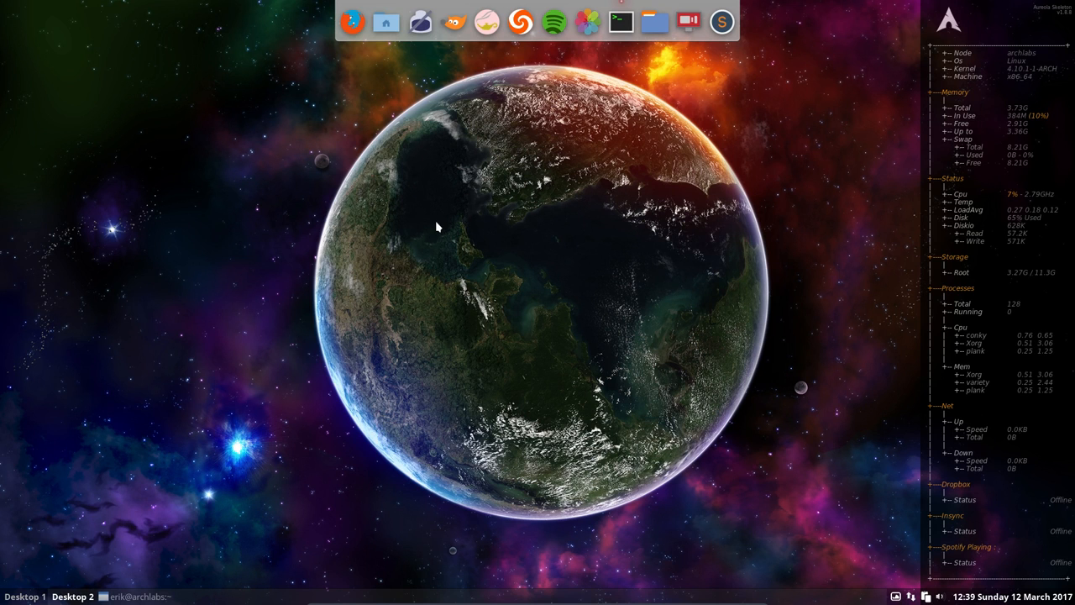
Restore the standard dark wood planks wallpaper from the desktop Preferences menu.
right_click(437, 227)
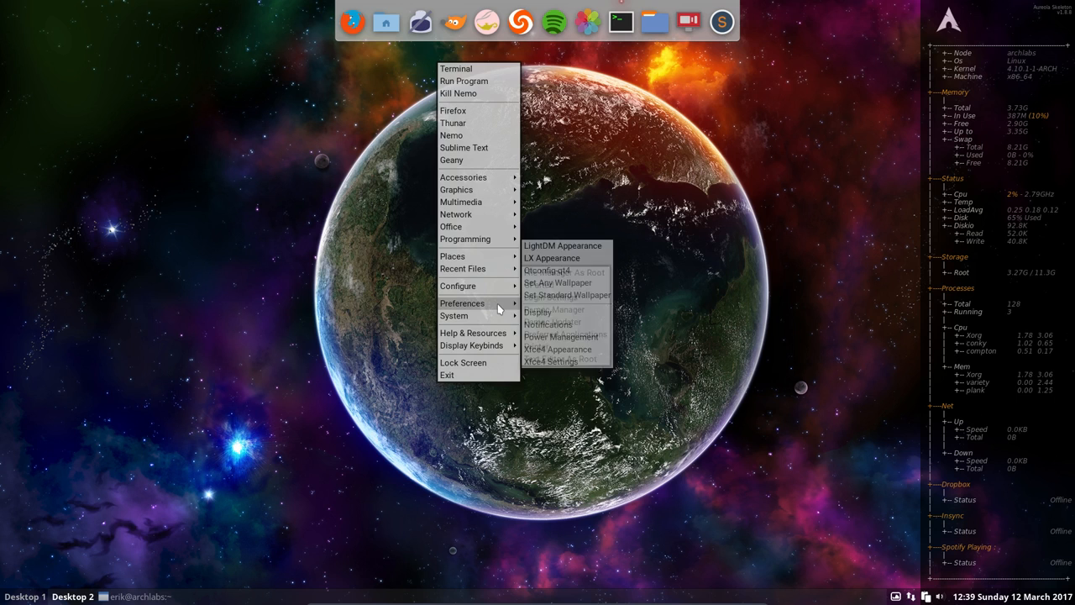
left_click(567, 307)
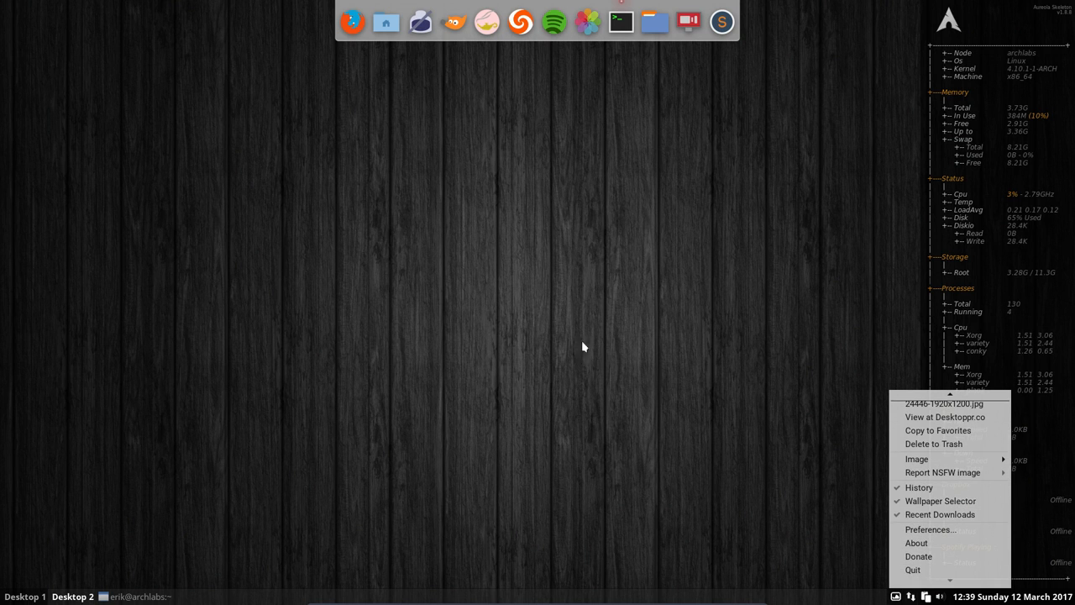
Dismiss the open menu and choose Next in Variety's tray menu for the planet image.
left_click(519, 281)
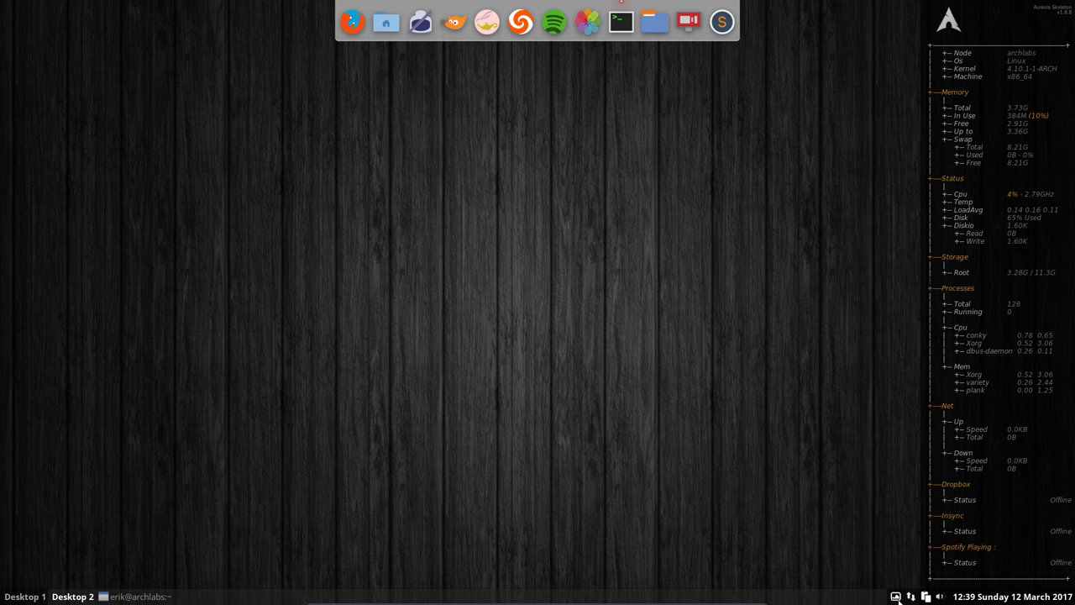
left_click(927, 596)
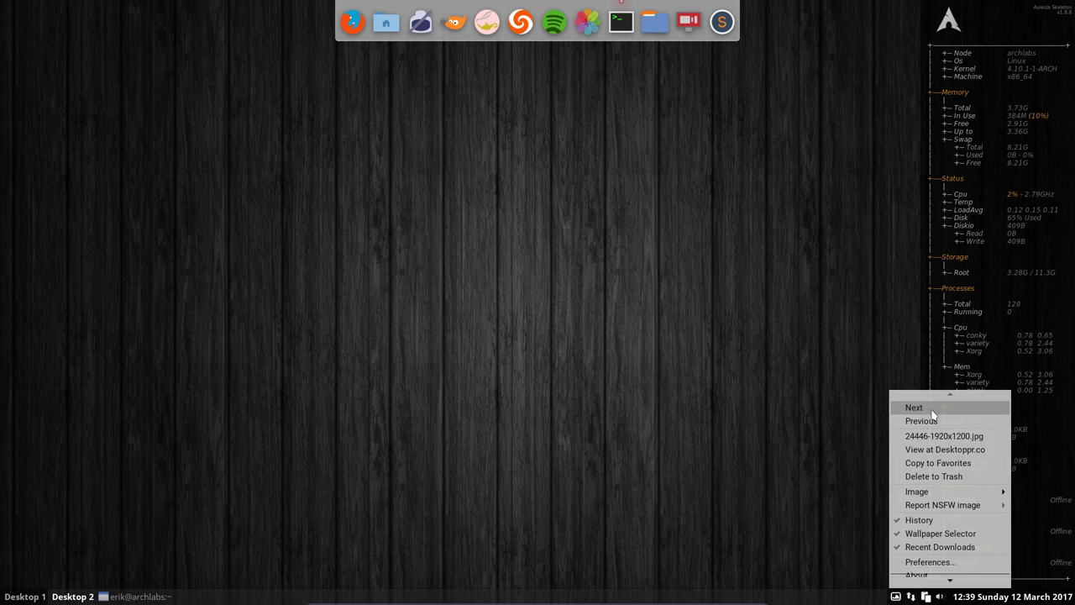
left_click(914, 408)
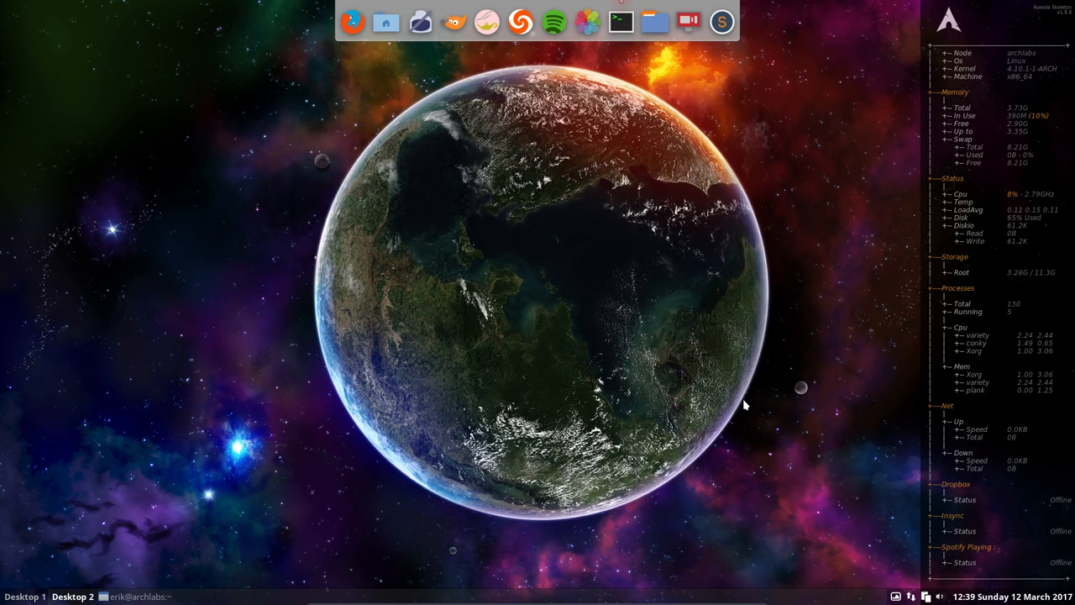